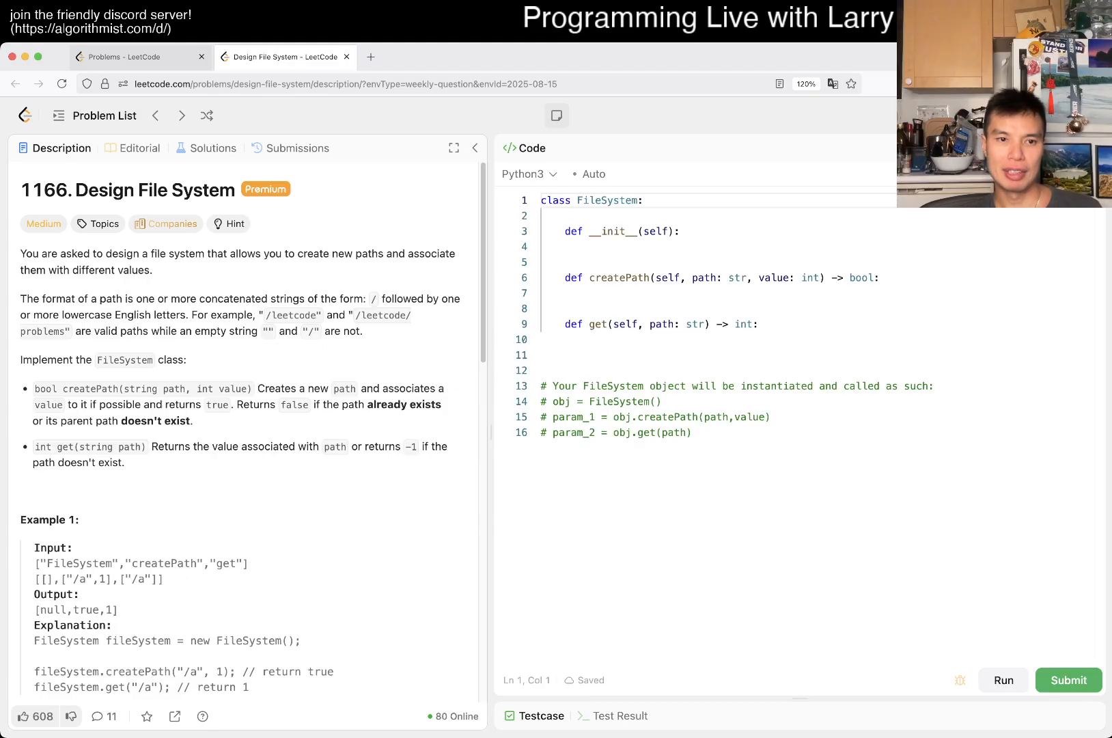
# Give FileSystem's constructor a root node with self.root = Node(())
pyautogui.moveTo(364, 405); pyautogui.dragTo(192, 421)
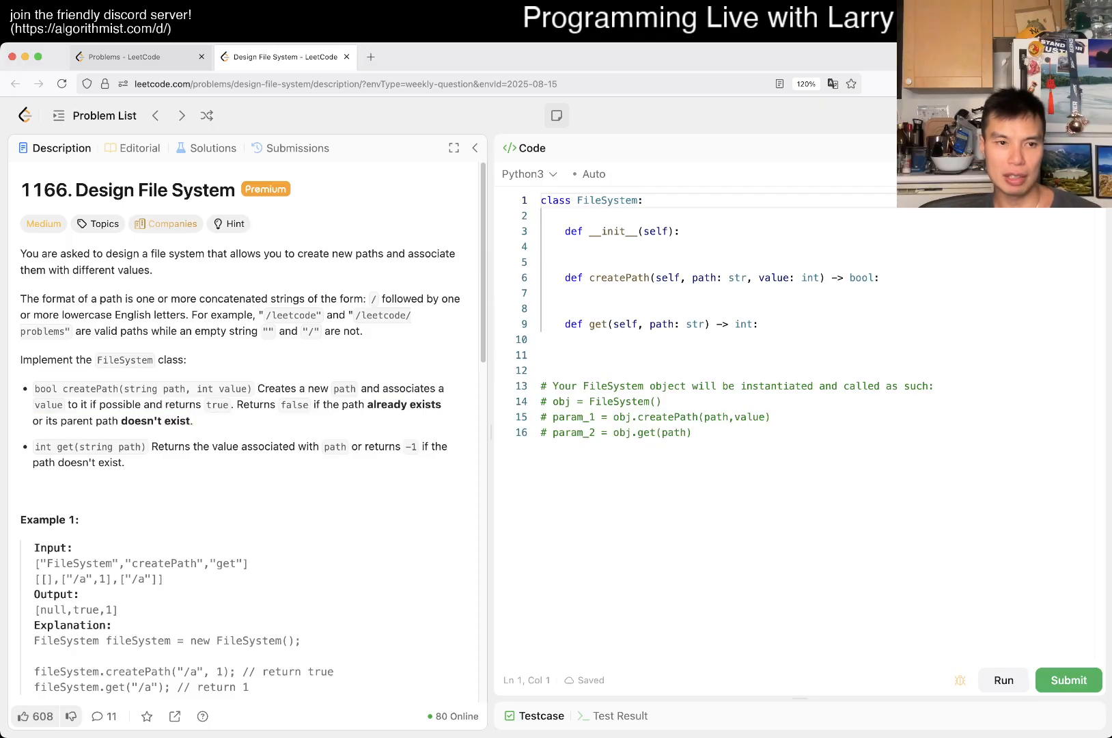
pyautogui.scroll(-3)
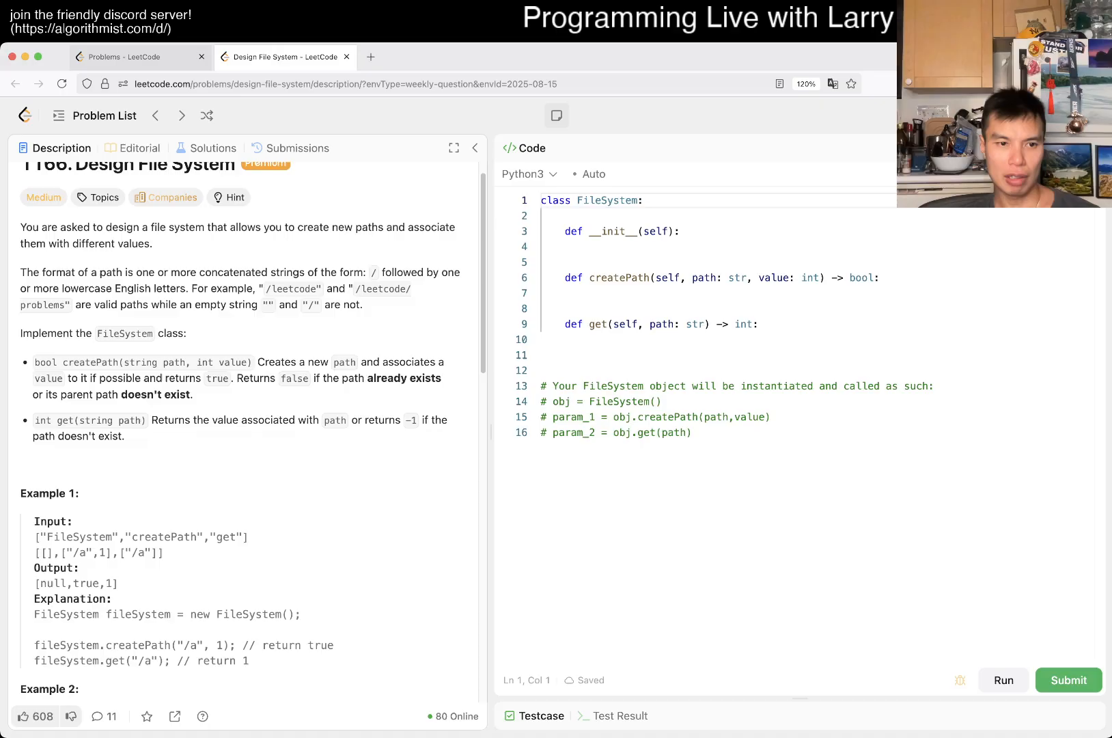
pyautogui.scroll(-3)
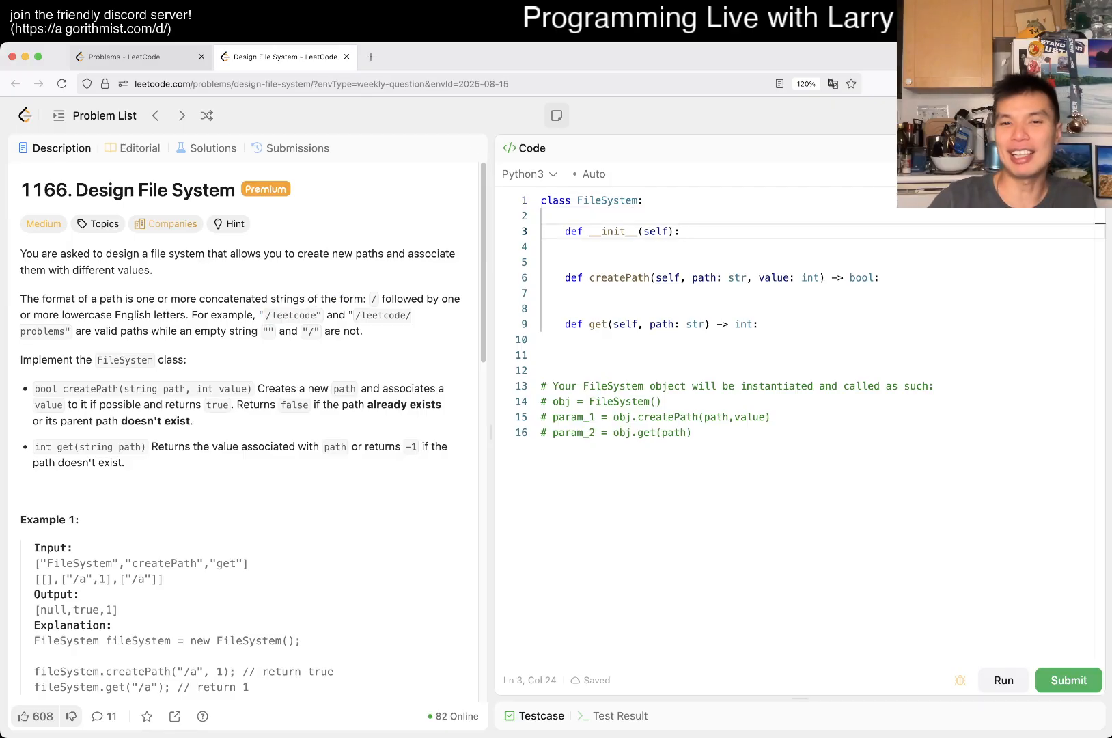
pyautogui.write('self.')
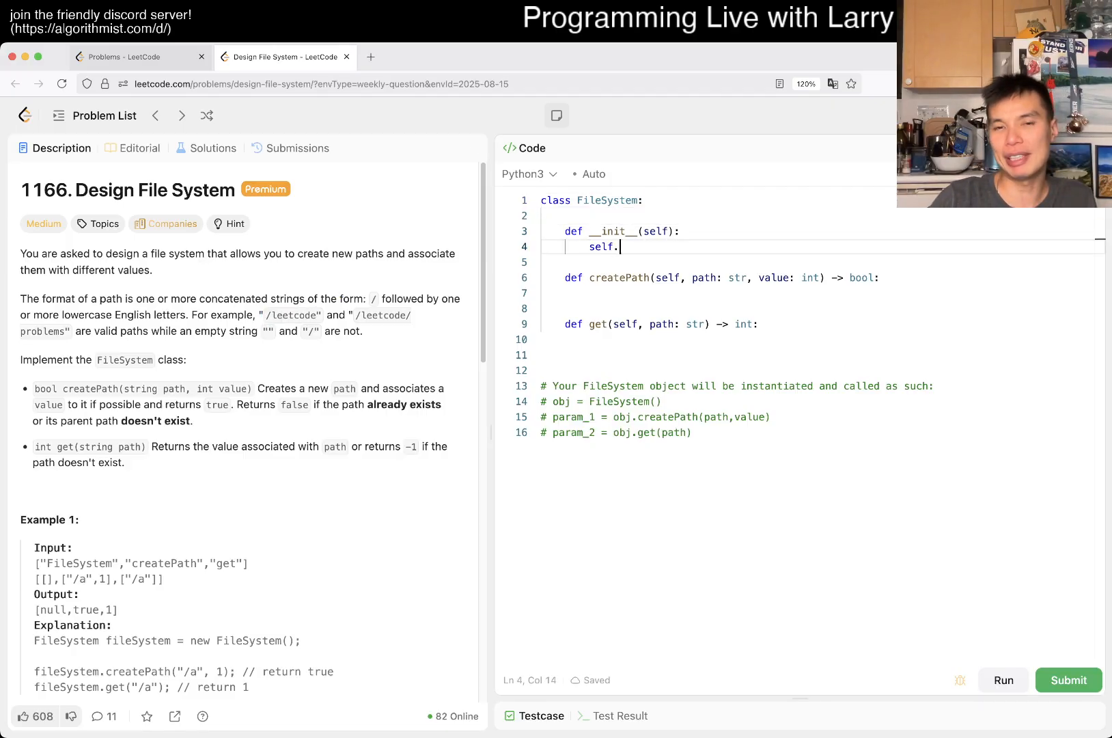
pyautogui.write('node =')
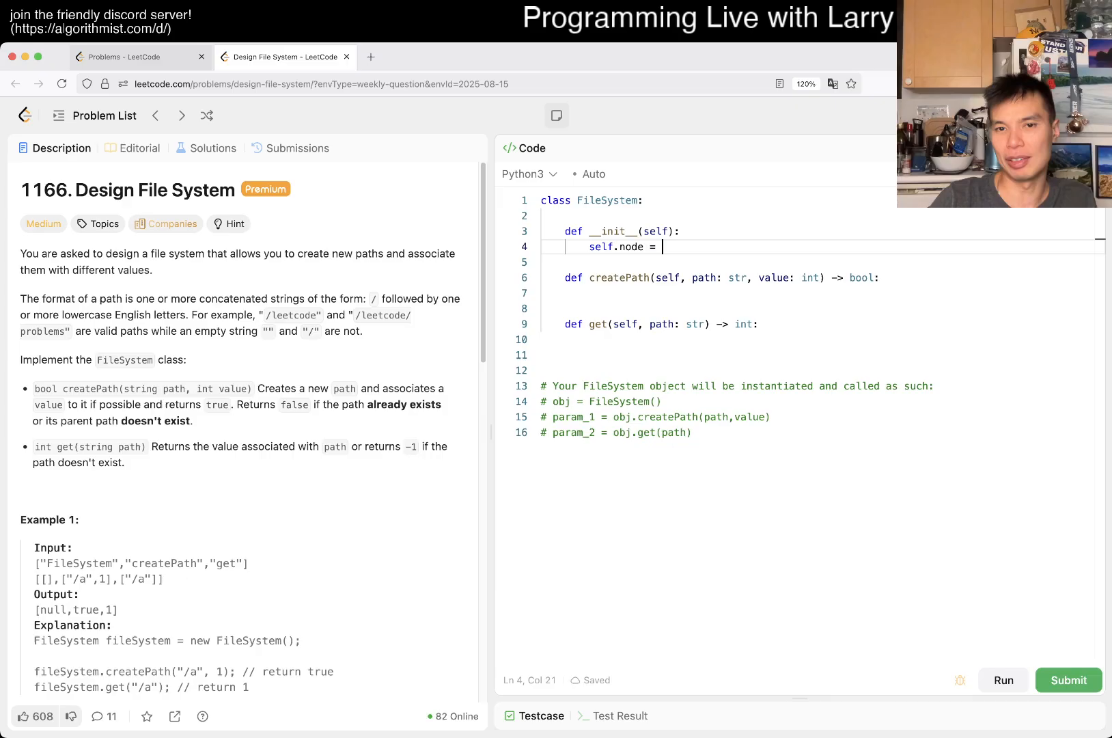
pyautogui.write('root')
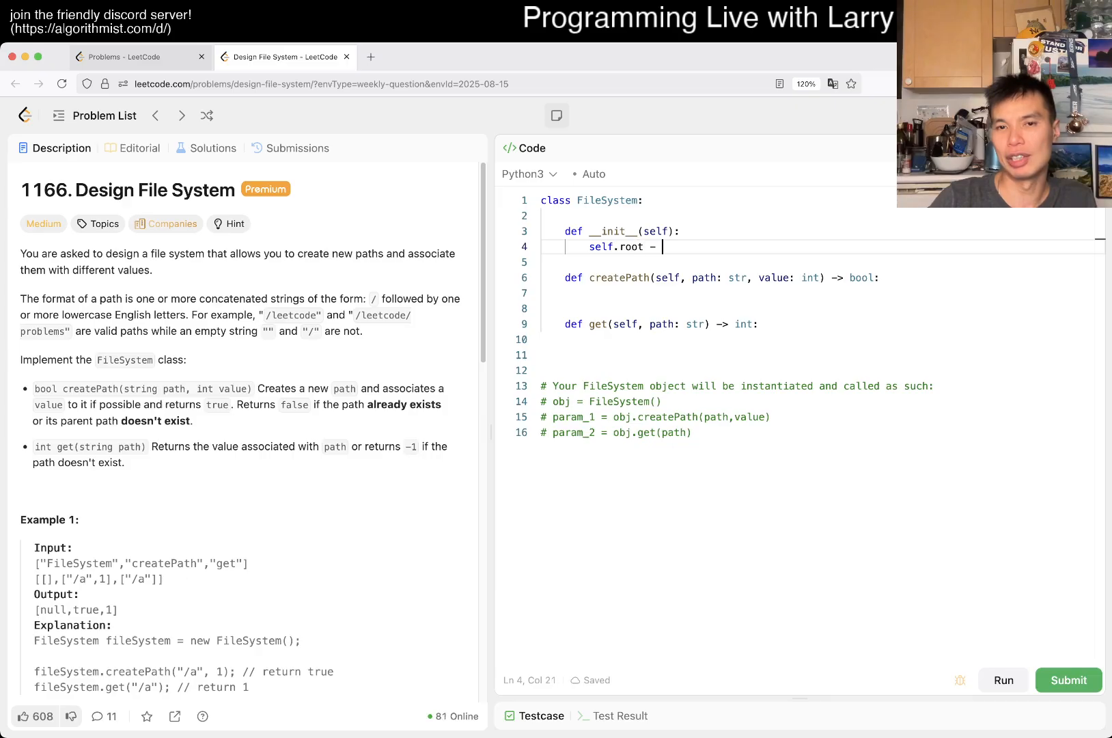
pyautogui.write('= Node(())')
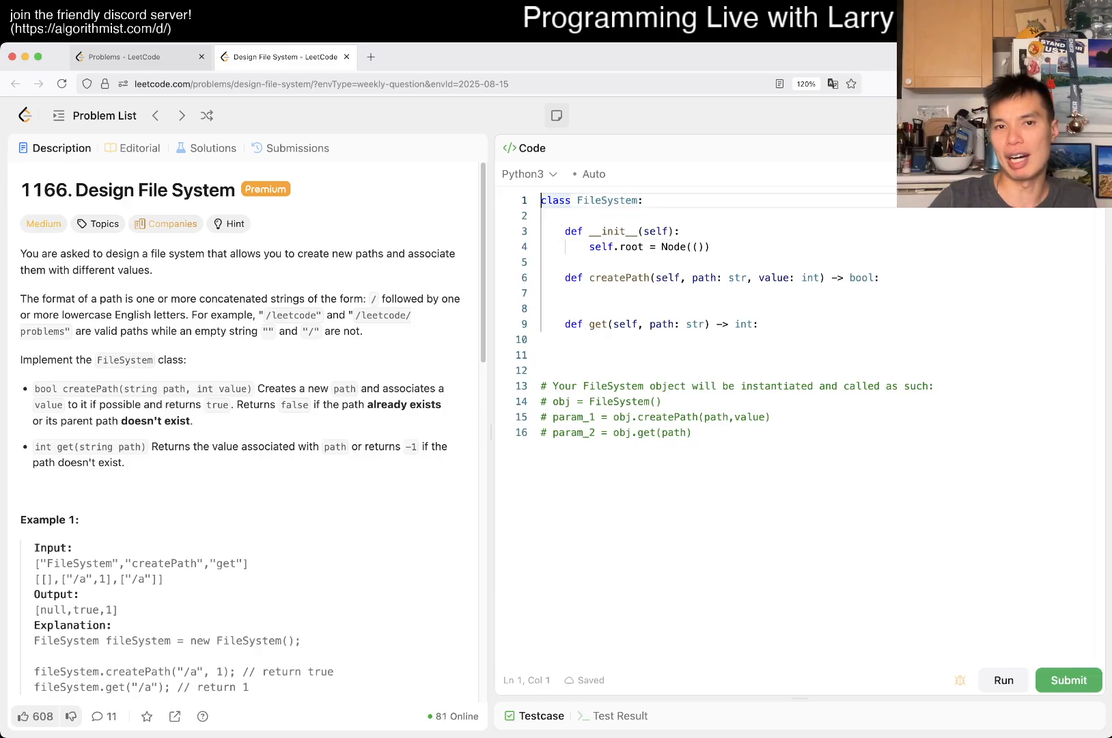
# Define class Node whose __init__ sets self.val = None and self.directories = {}
pyautogui.write('class Node()')
pyautogui.write('def ')
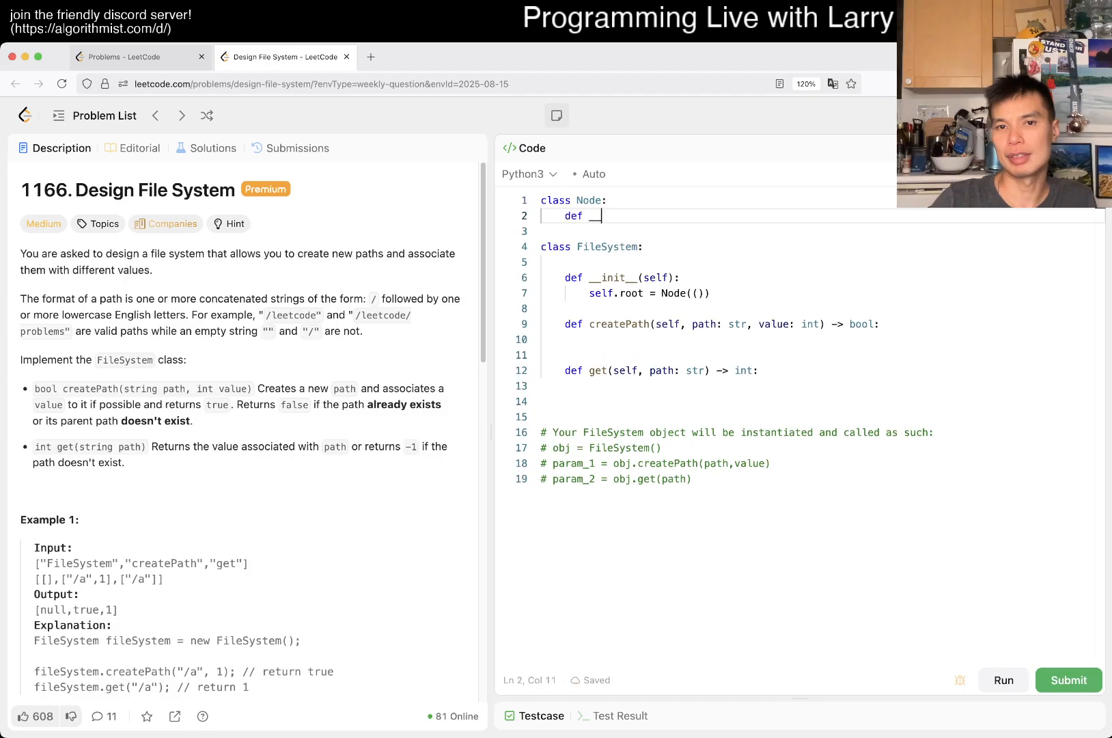
pyautogui.write('__init__(self):')
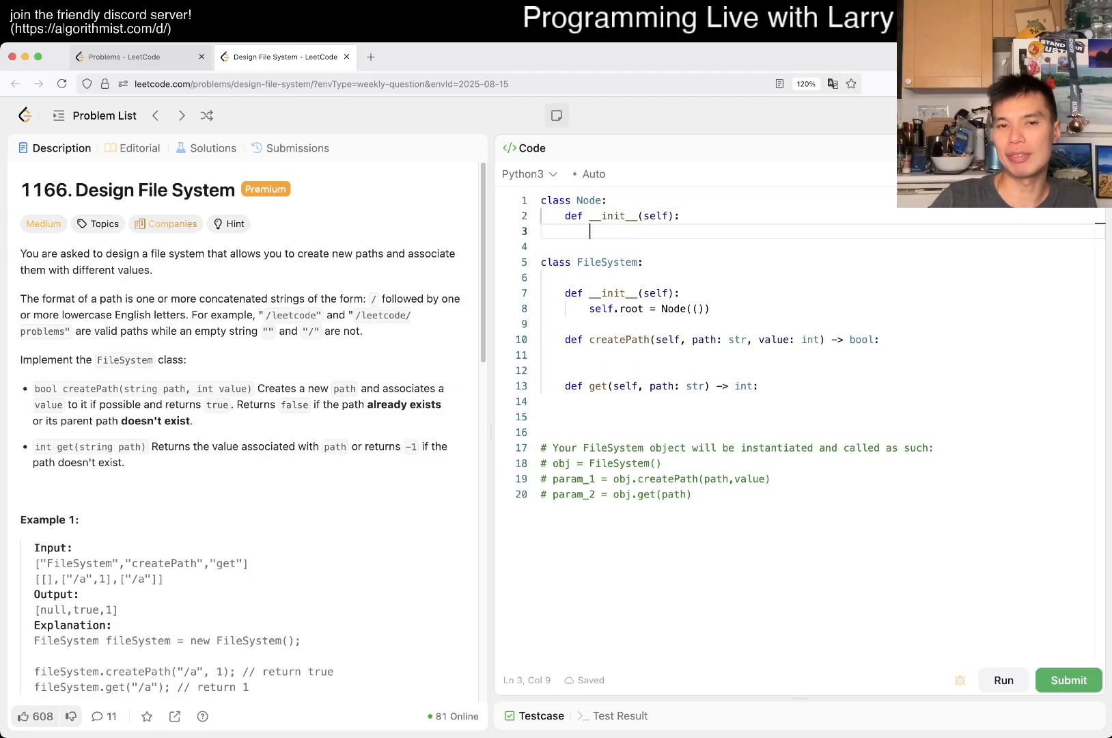
pyautogui.write('self.val')
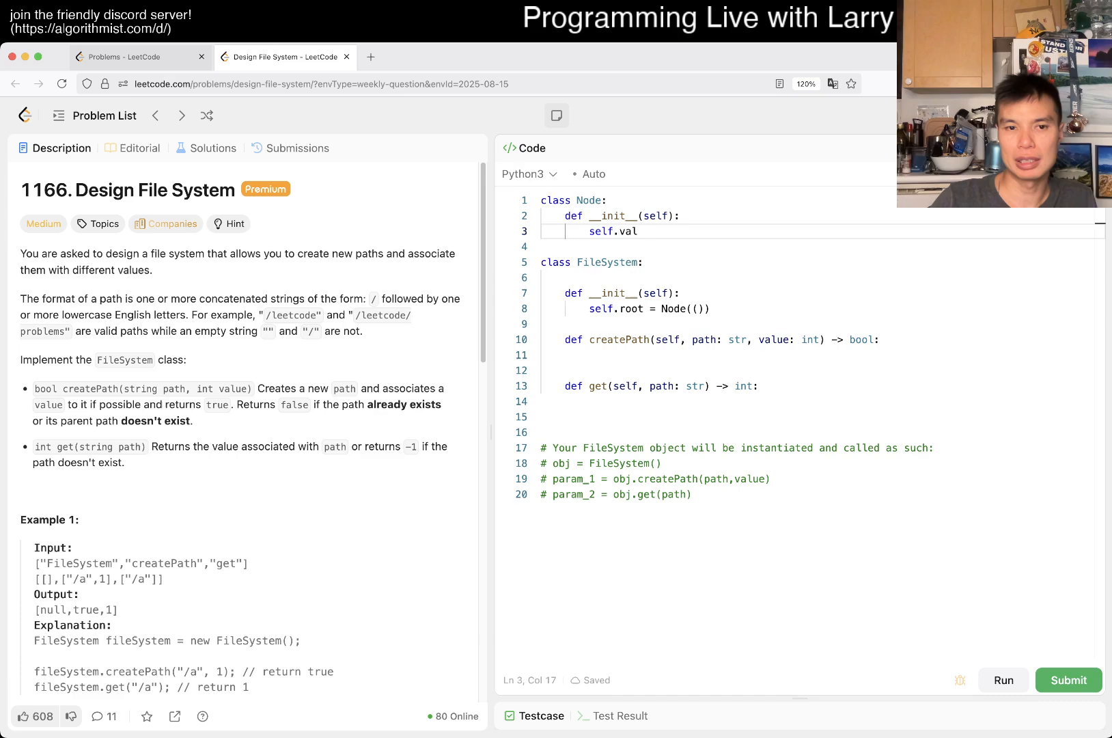
pyautogui.write('= None')
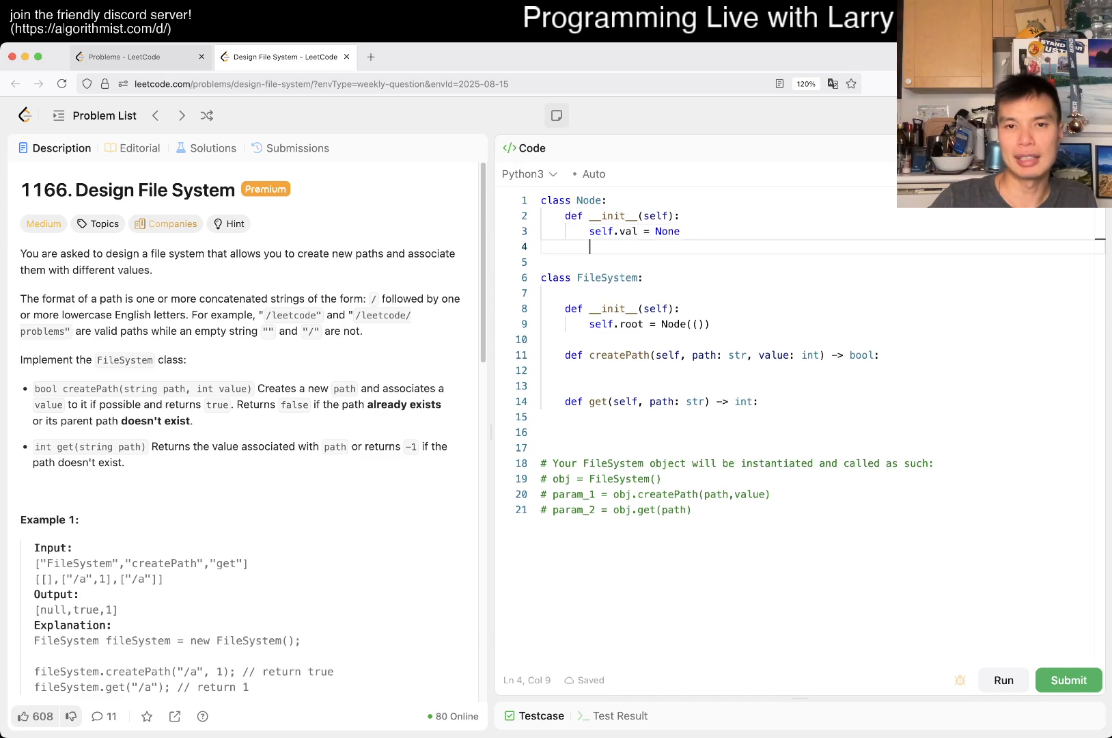
pyautogui.write('self.')
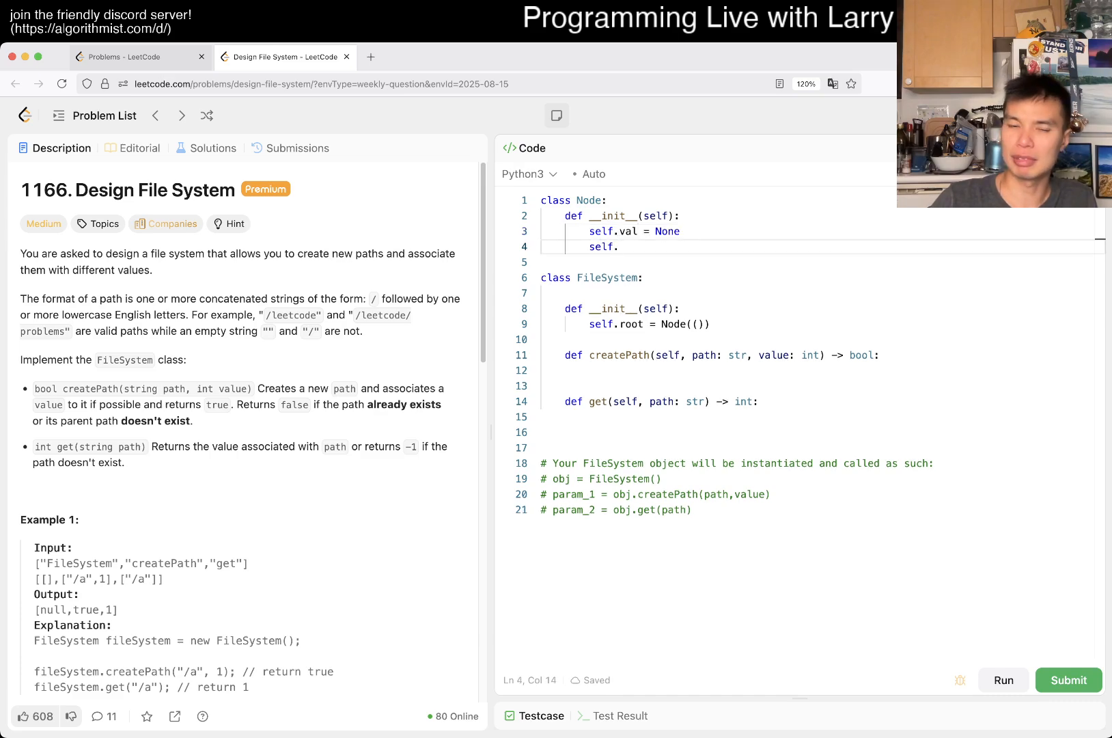
pyautogui.write('director')
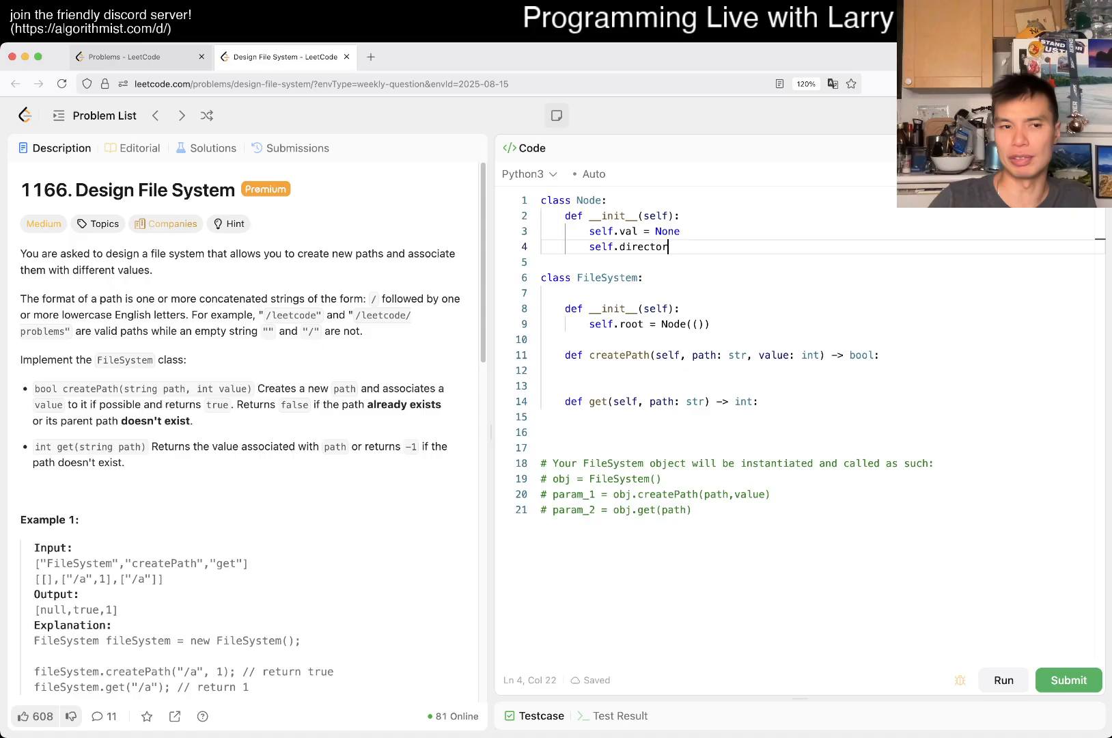
pyautogui.write('ies =')
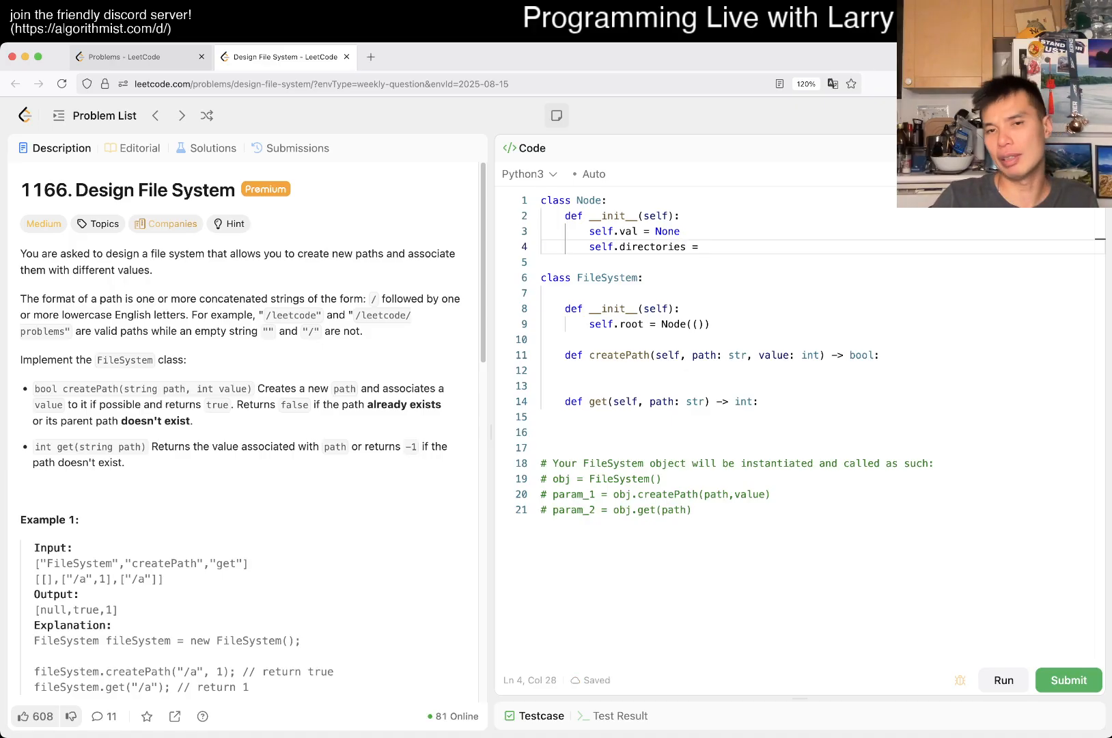
pyautogui.write('{}')
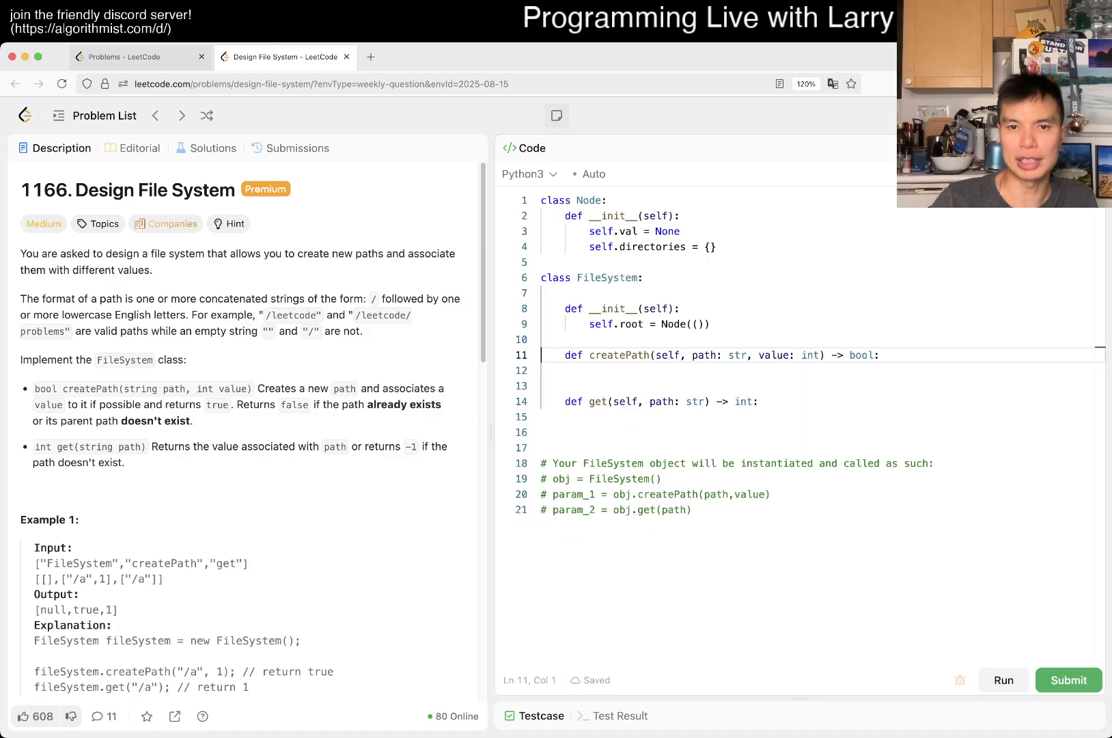
pyautogui.press('enter')
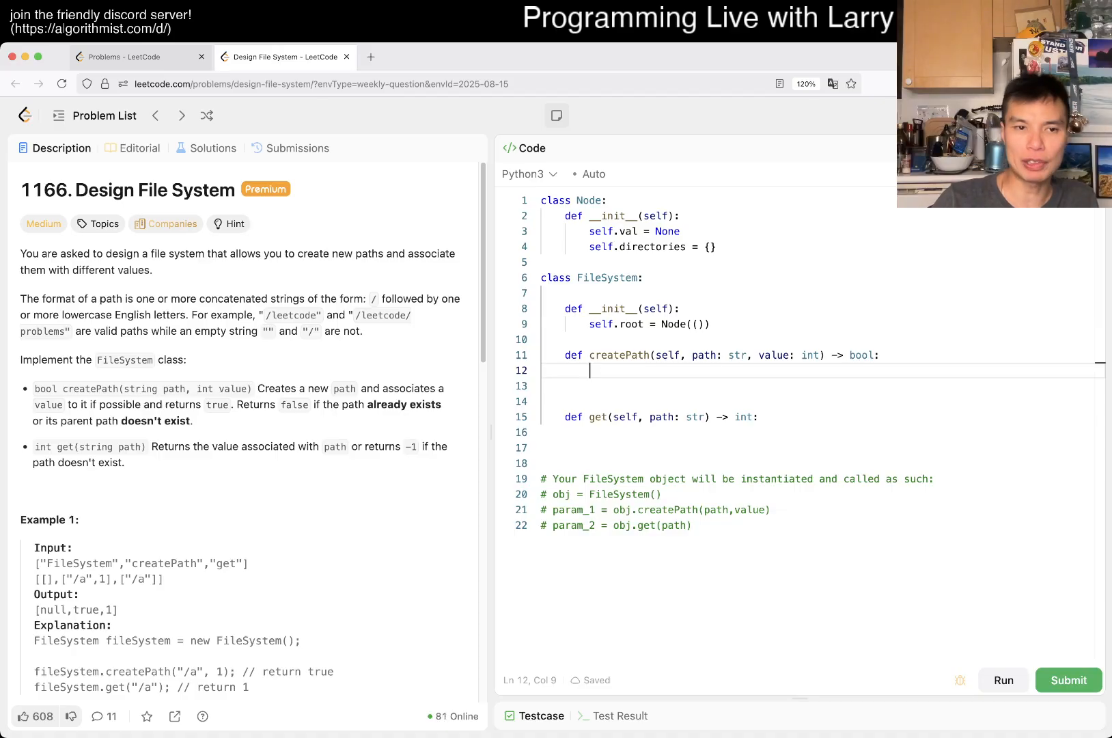
# Write print(path.split("/")) as createPath's first line while checking the description's path examples
pyautogui.write('path.spl')
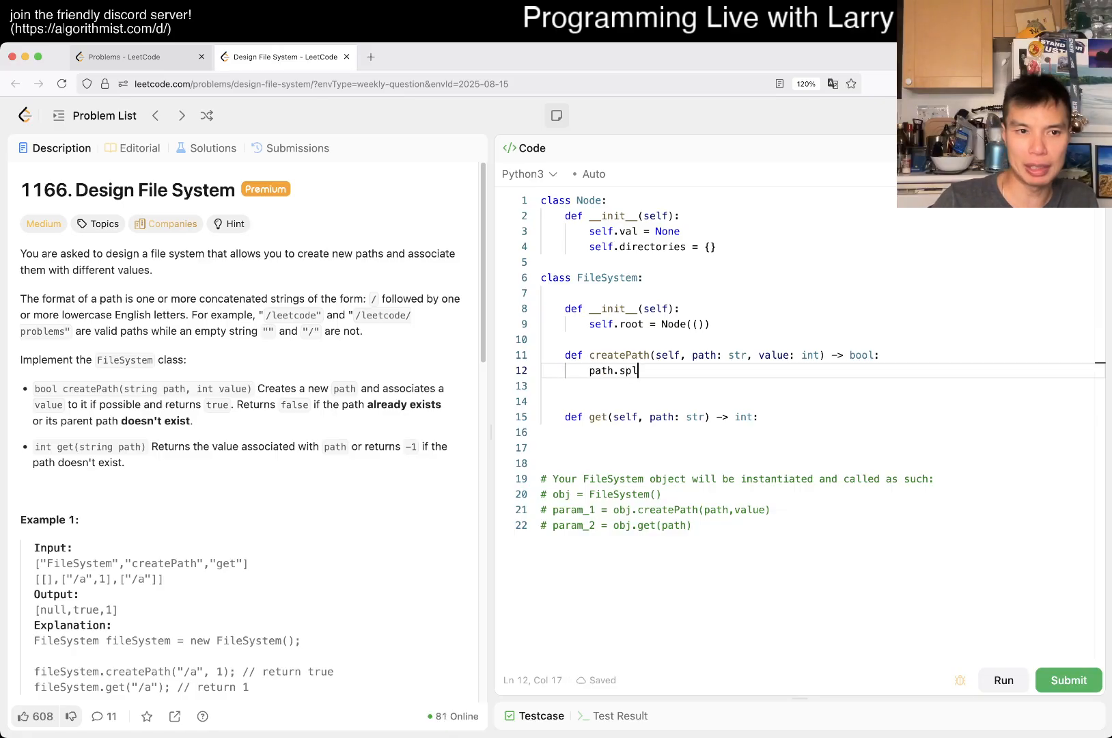
pyautogui.write('it("")')
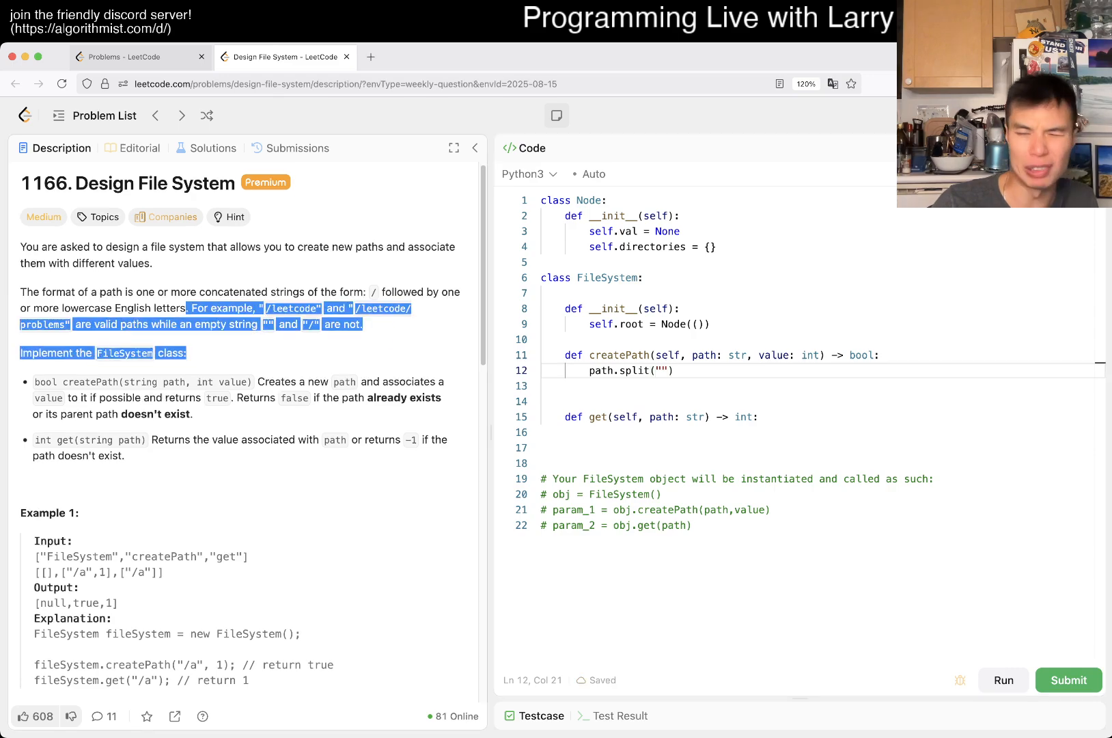
pyautogui.scroll(-3)
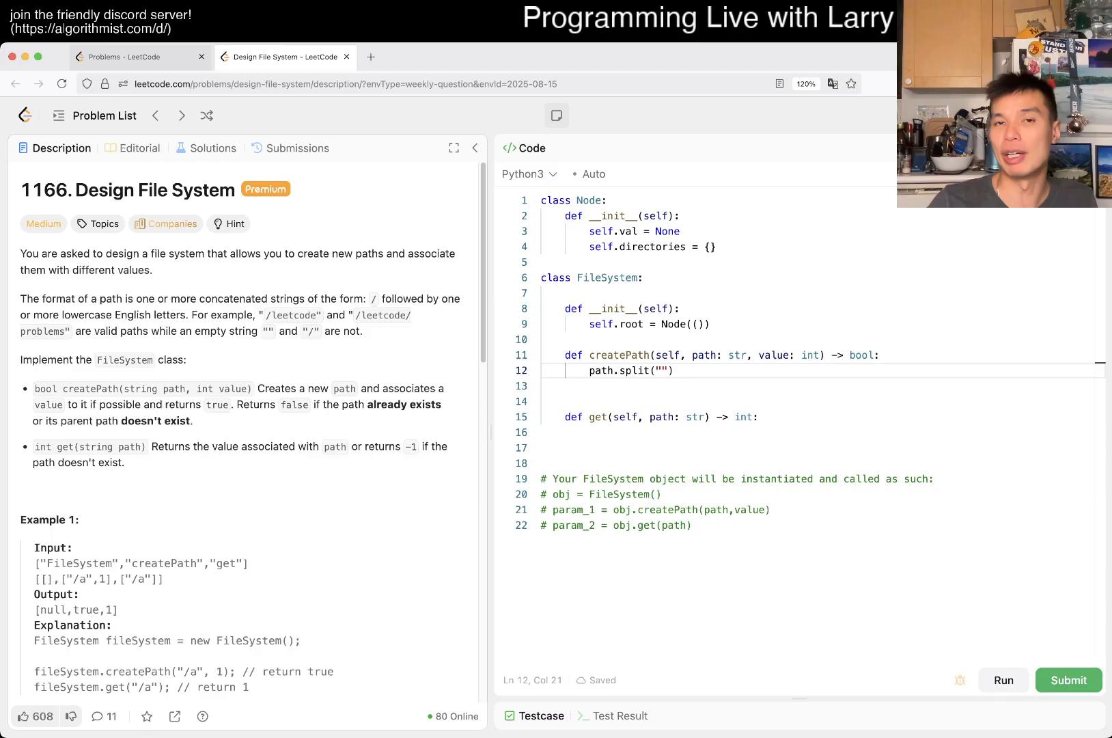
pyautogui.scroll(-3)
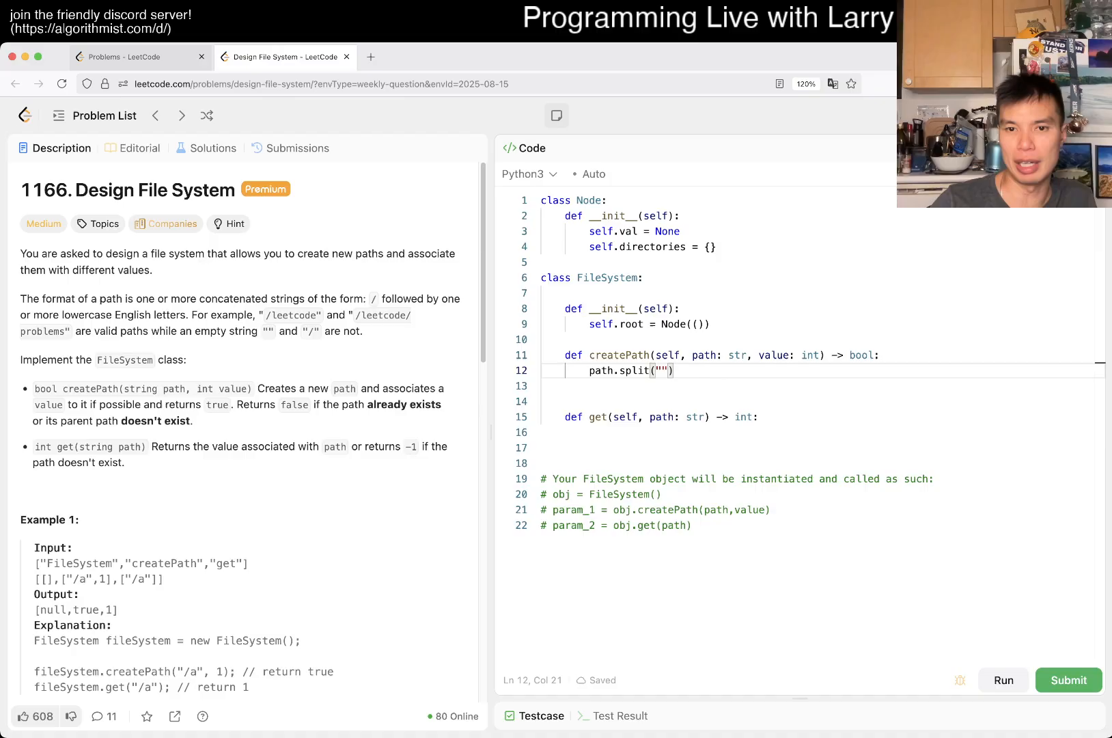
pyautogui.write('/')
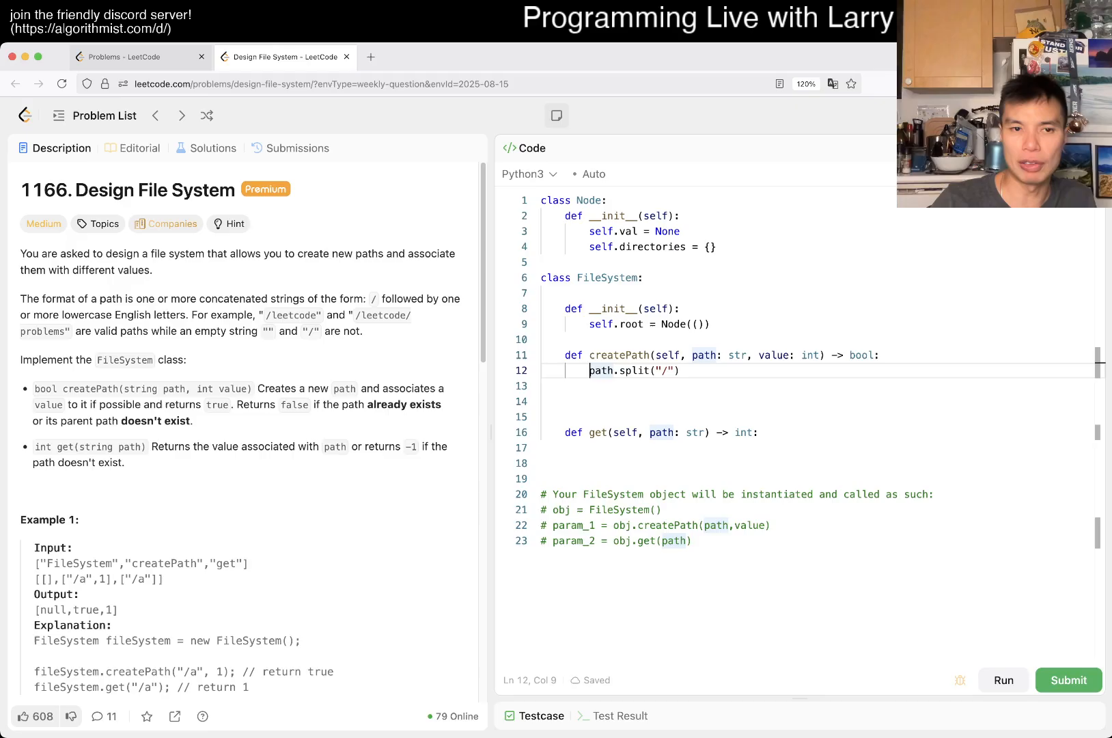
pyautogui.write('for e in')
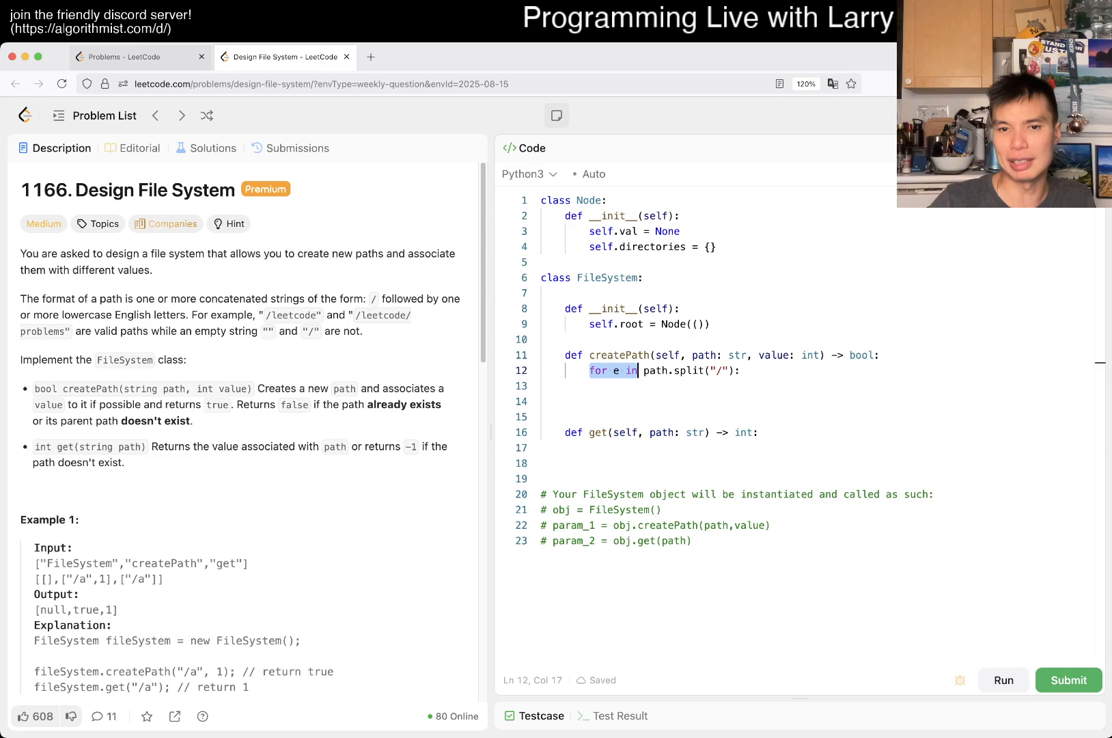
pyautogui.write('print()')
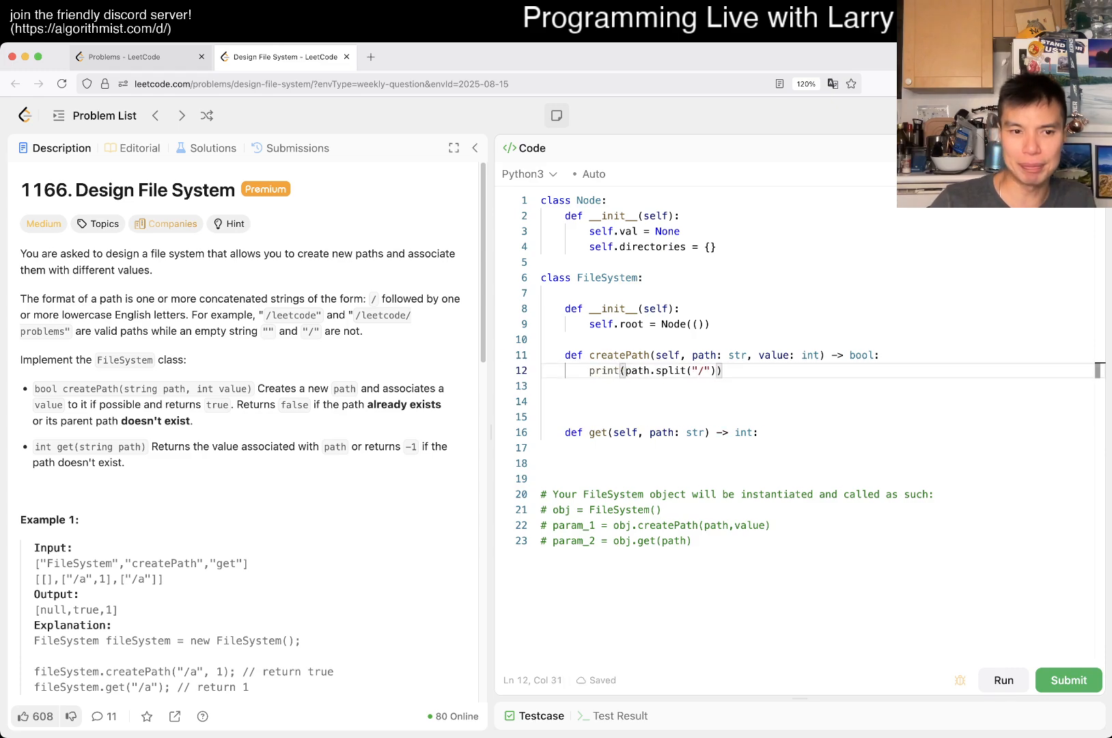
pyautogui.scroll(-3)
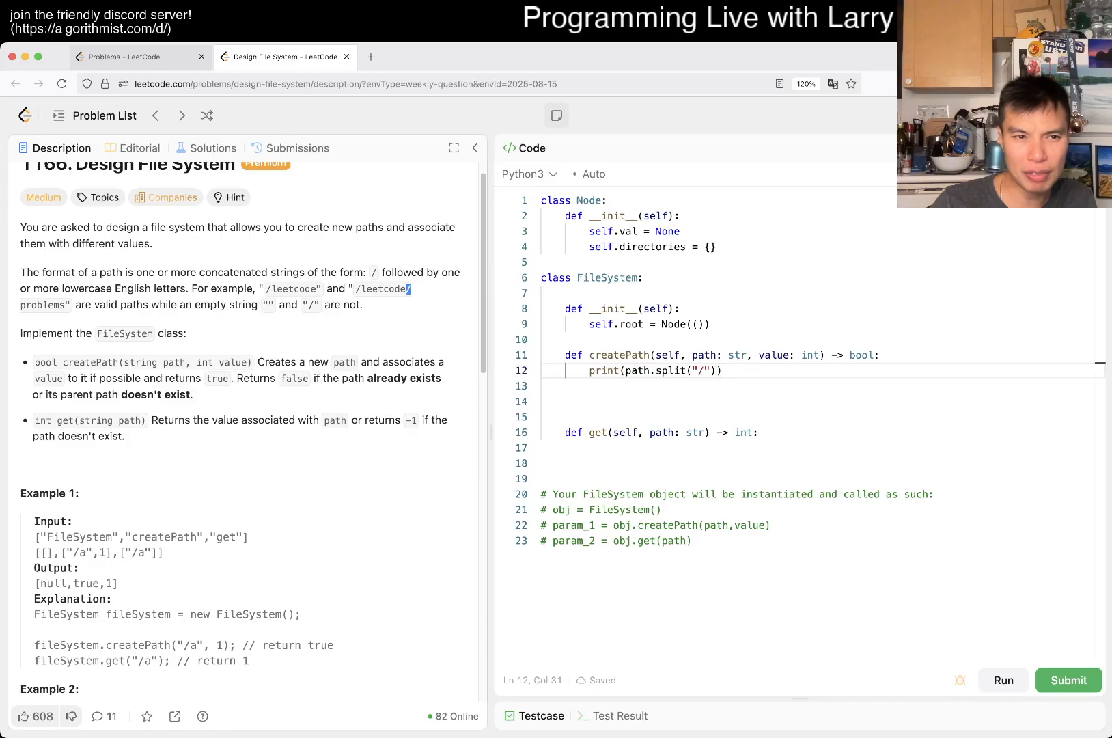
pyautogui.scroll(-3)
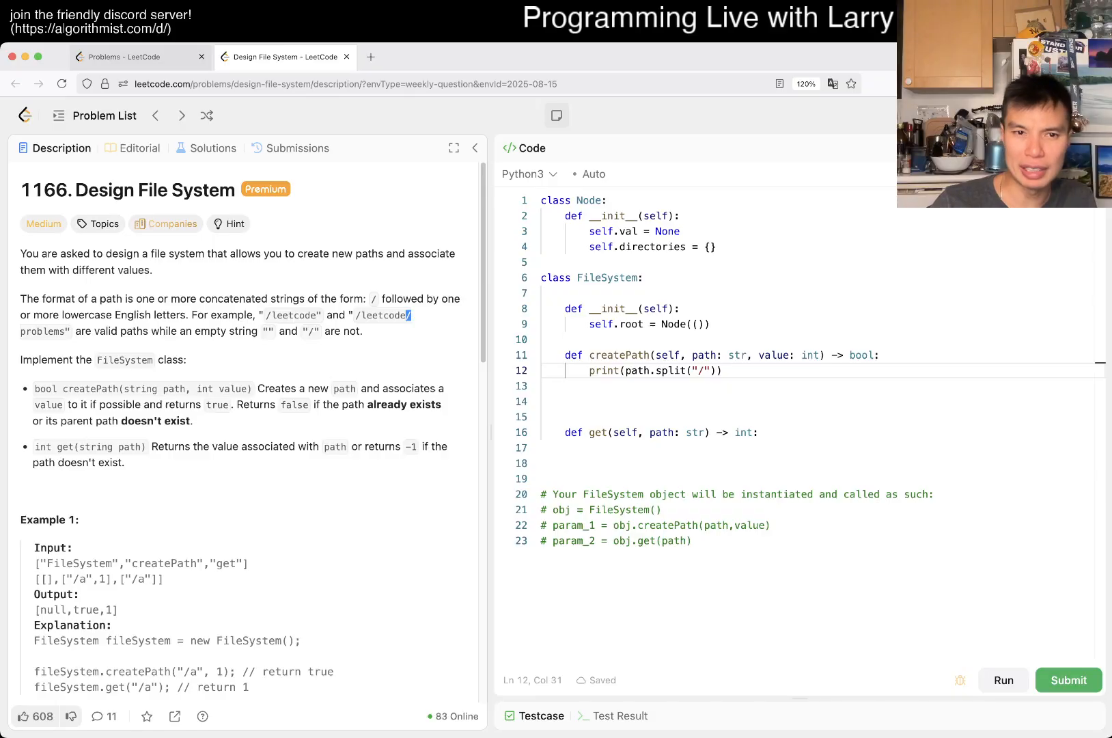
pyautogui.moveTo(369, 297); pyautogui.dragTo(179, 315)
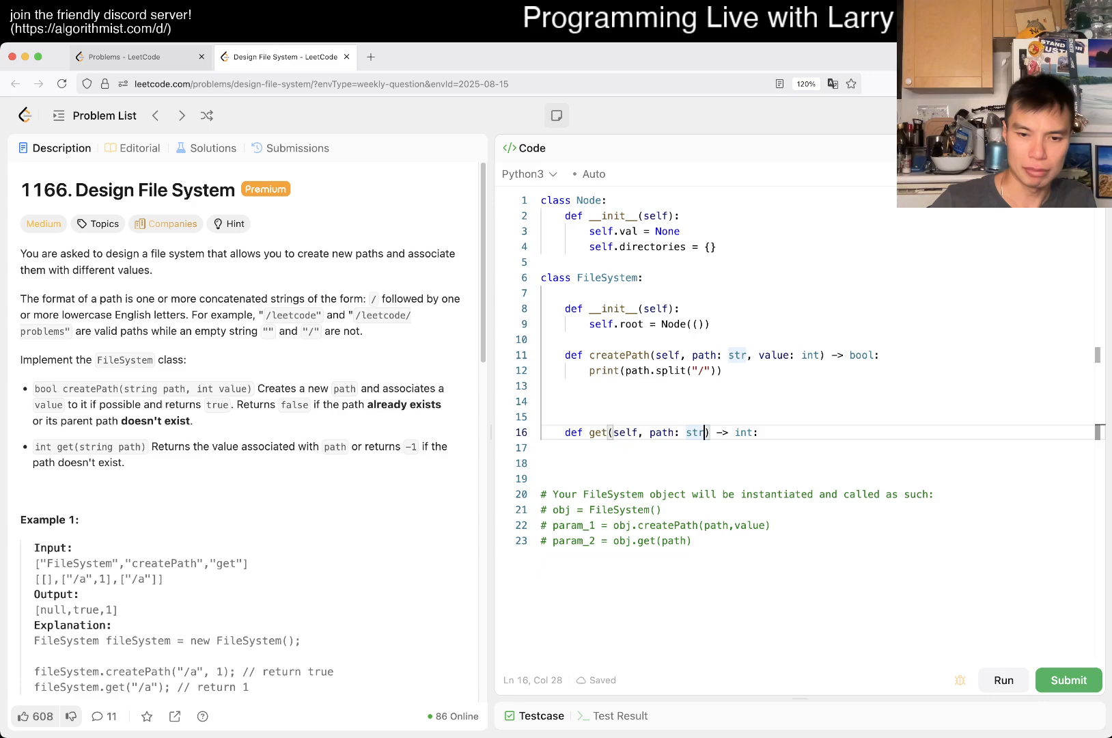
# Make get return -1 and remove the extra parentheses from Node(())
pyautogui.write('return -1')
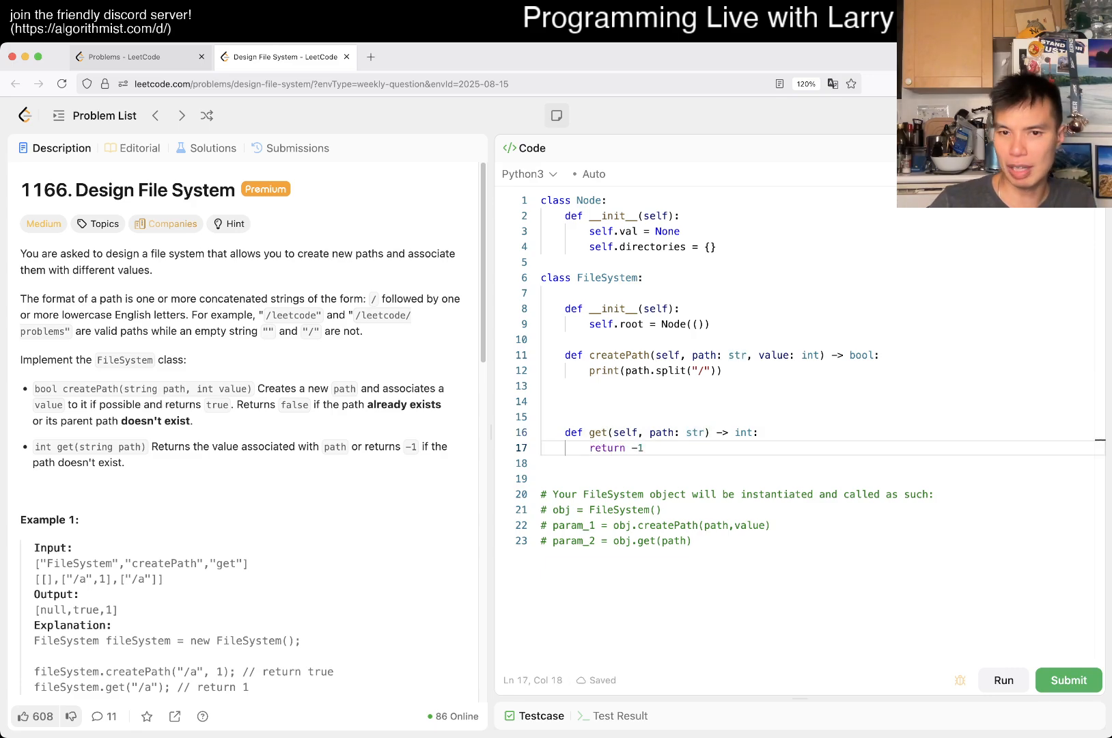
pyautogui.click(1002, 413)
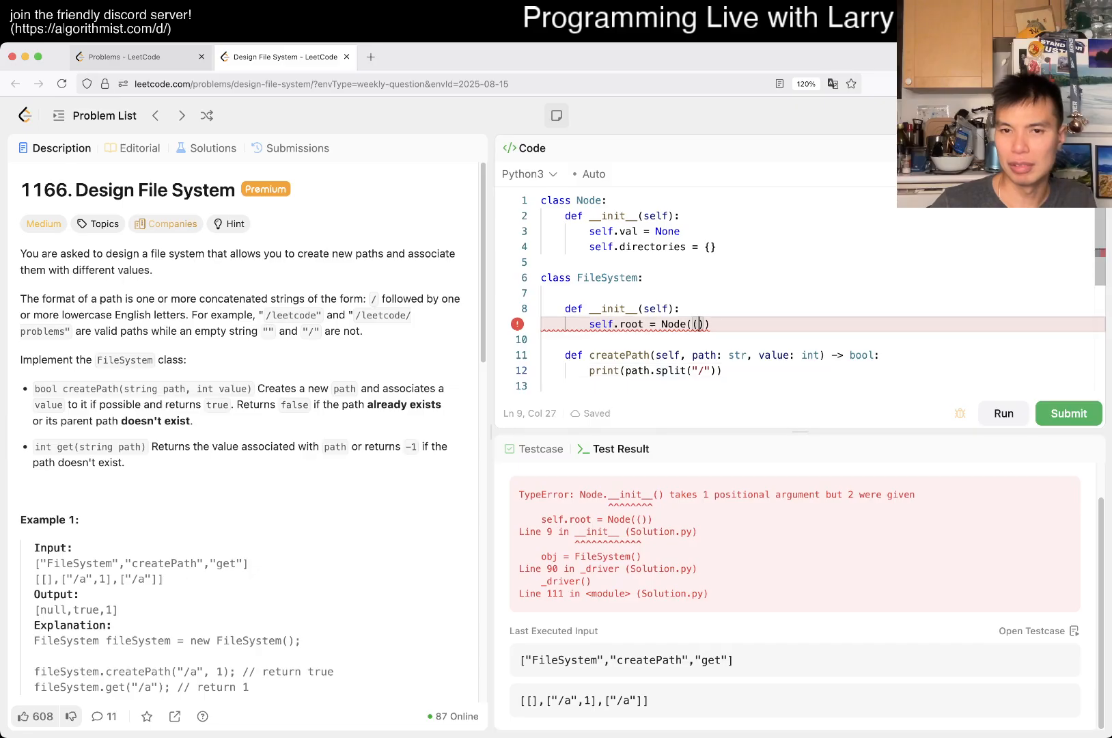
pyautogui.press('Backspace')
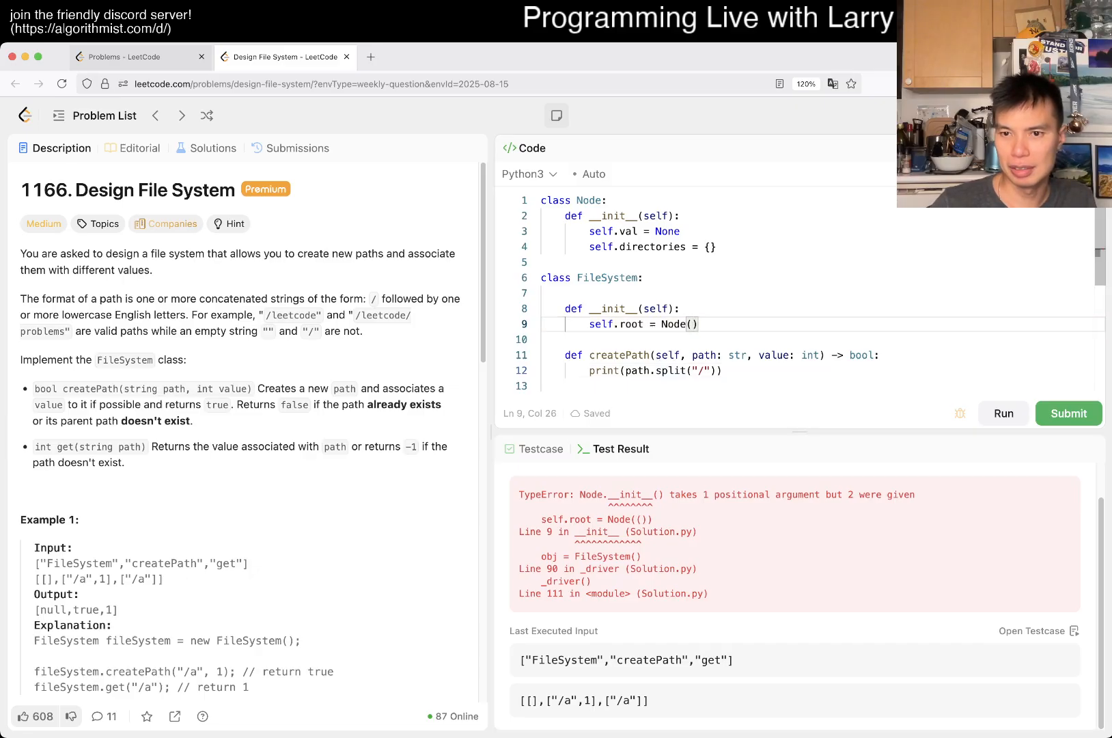
# Run the sample tests and check each case's printed split paths
pyautogui.click(1002, 413)
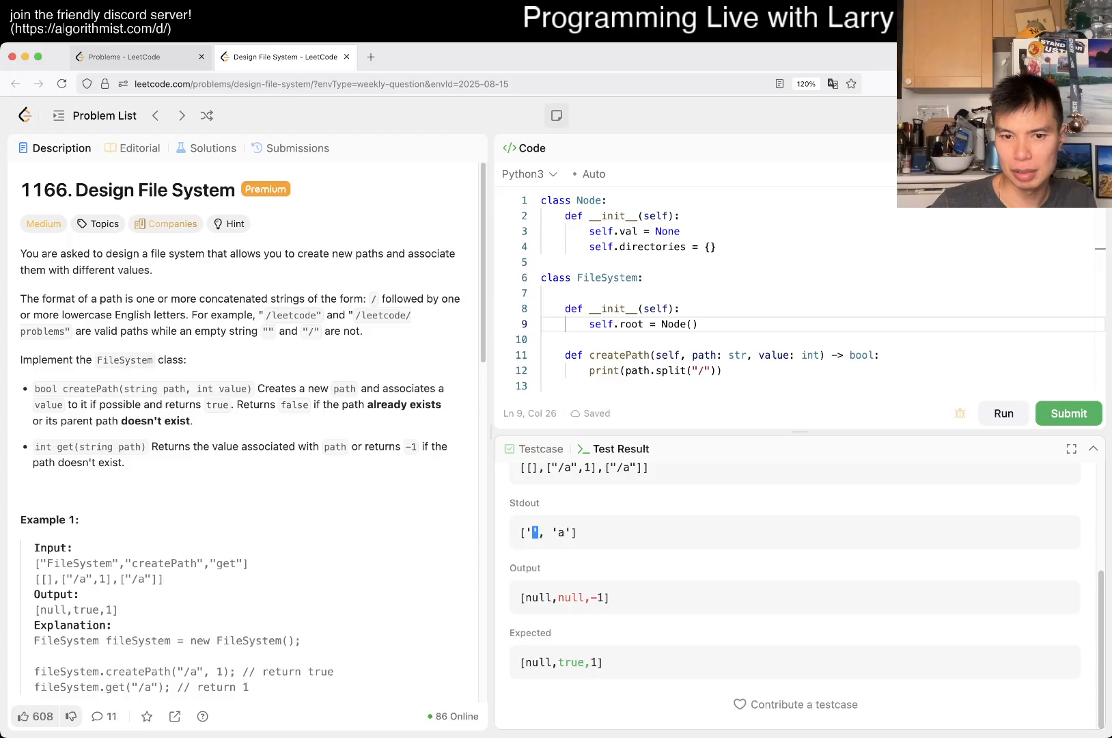
pyautogui.click(1002, 413)
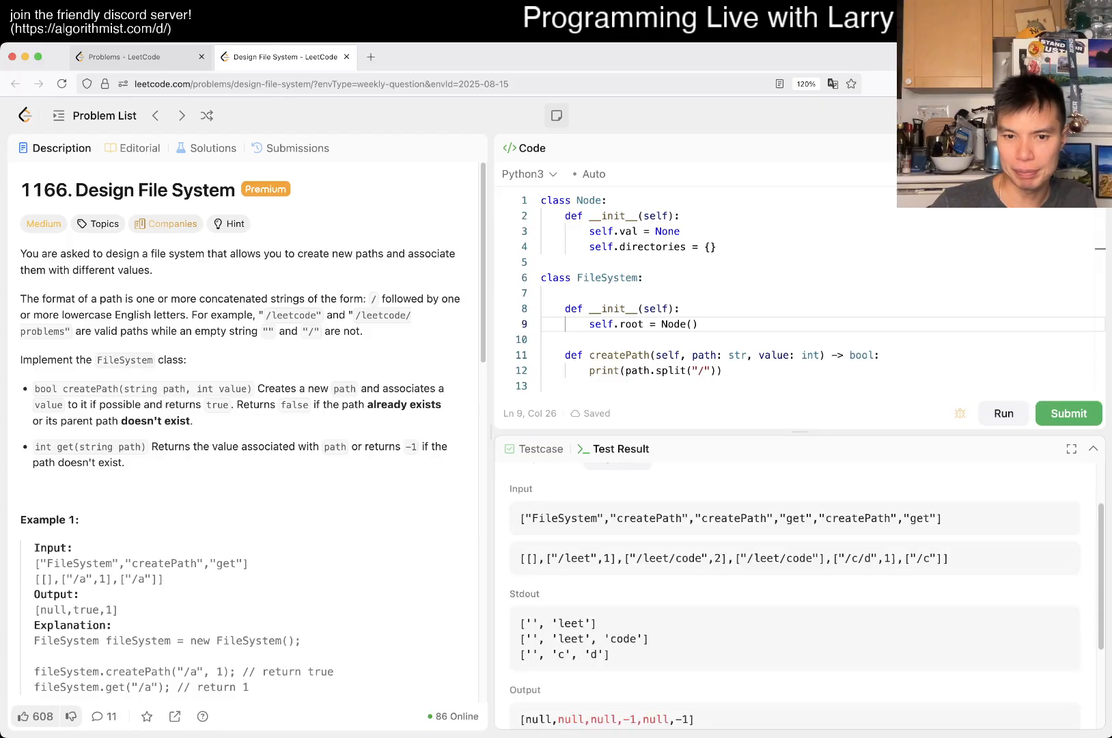
pyautogui.scroll(-3)
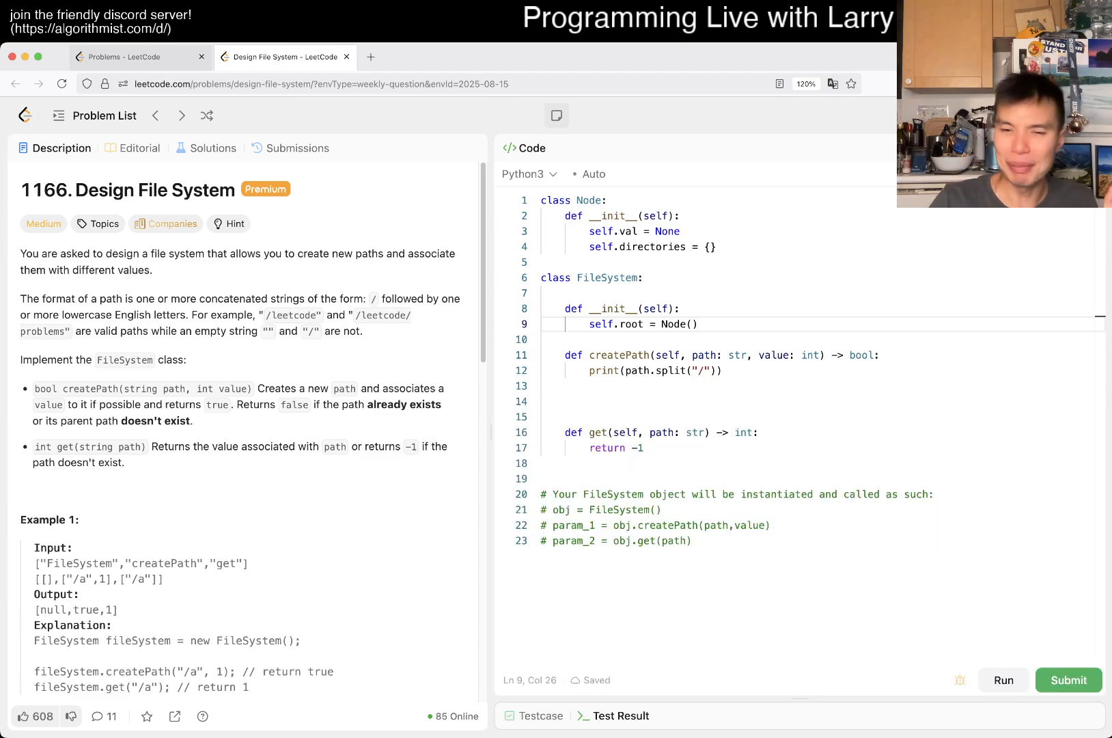
# Replace the debug print with current = self.root and a loop building directory nodes
pyautogui.click(724, 370)
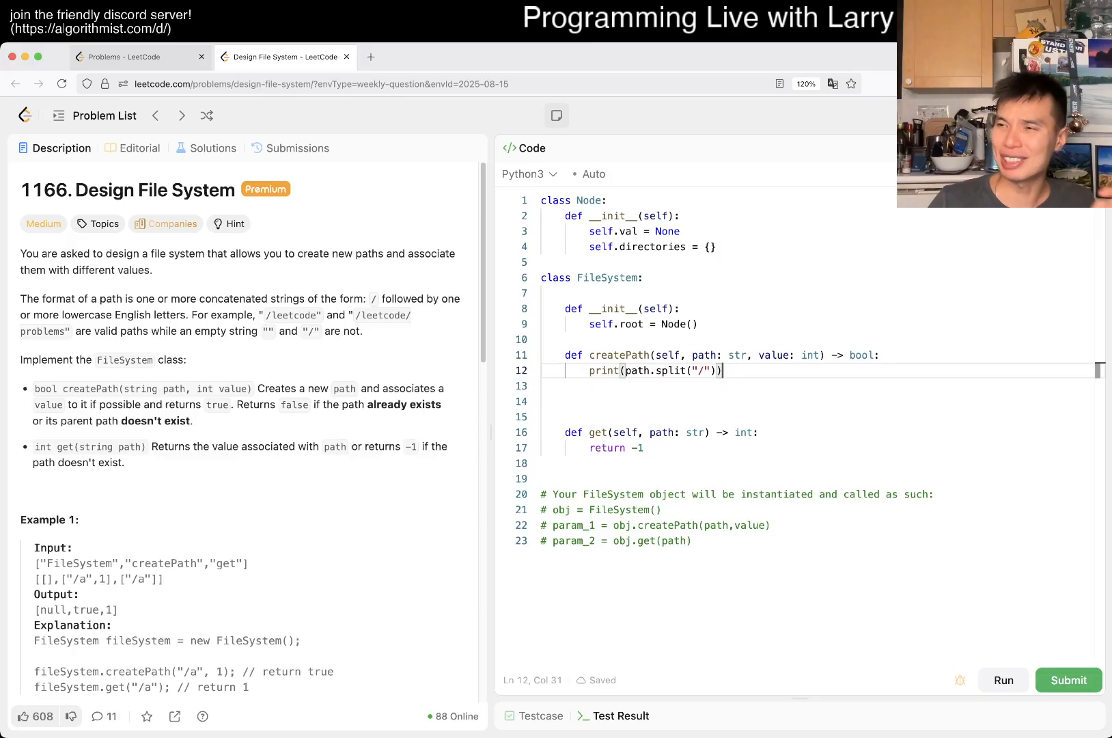
pyautogui.press('Backspace')
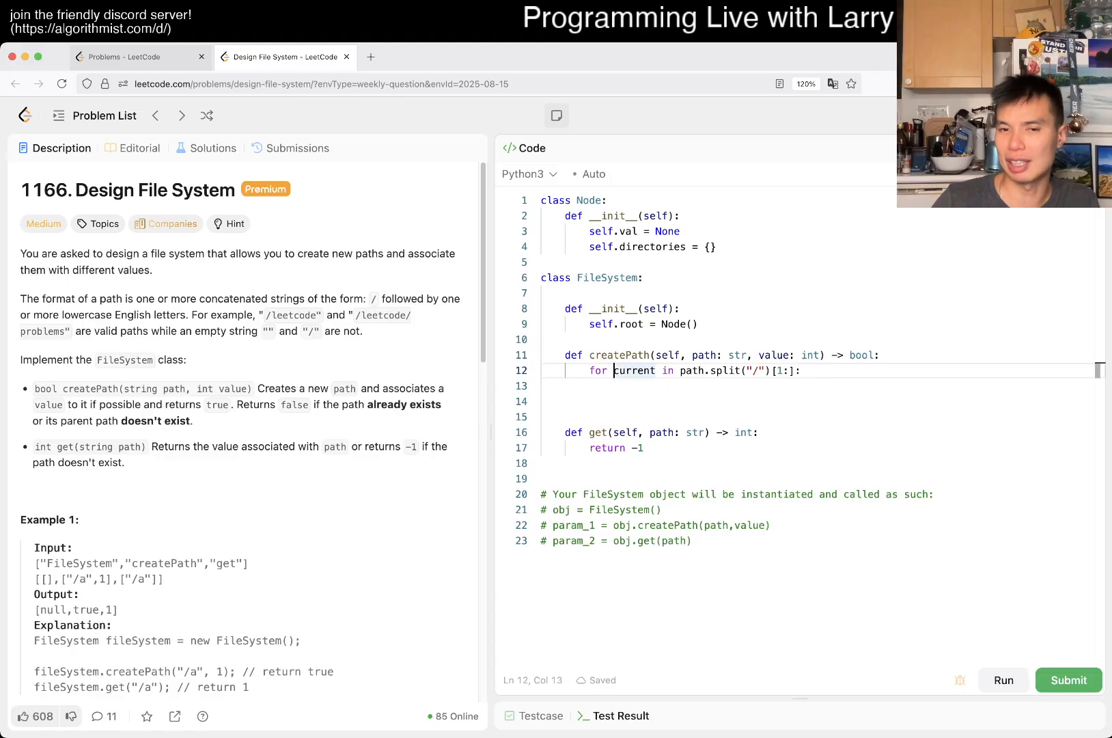
pyautogui.write('current = self.root')
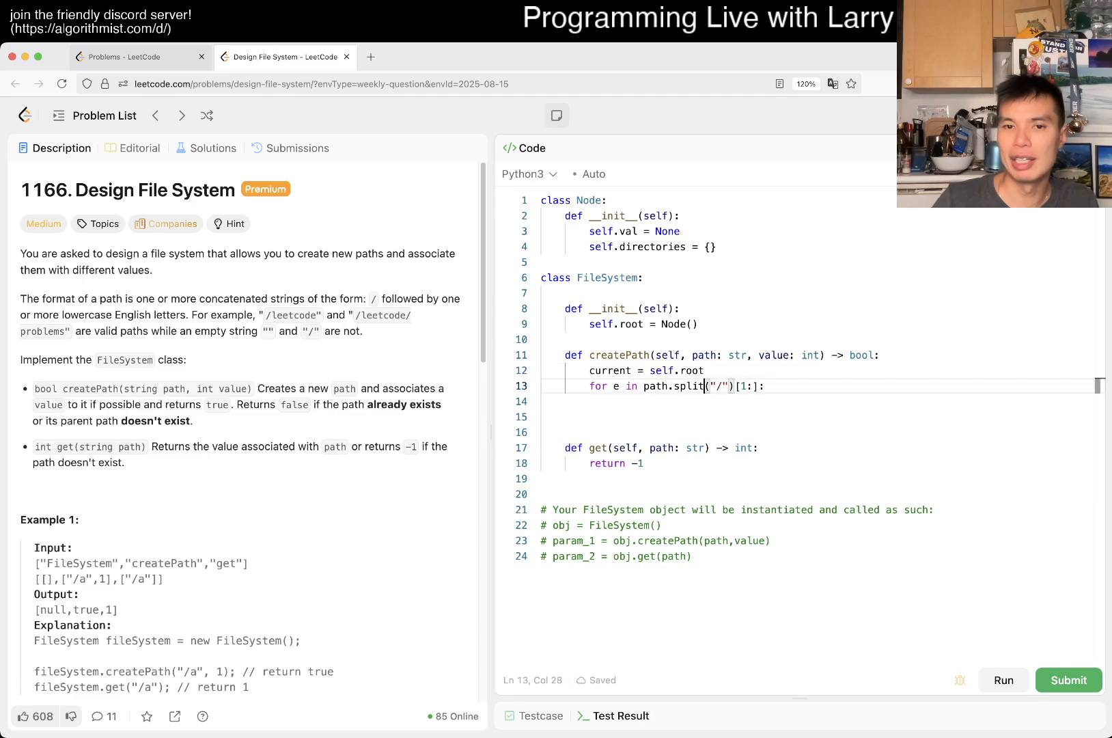
pyautogui.press('enter')
pyautogui.write('if e in cu')
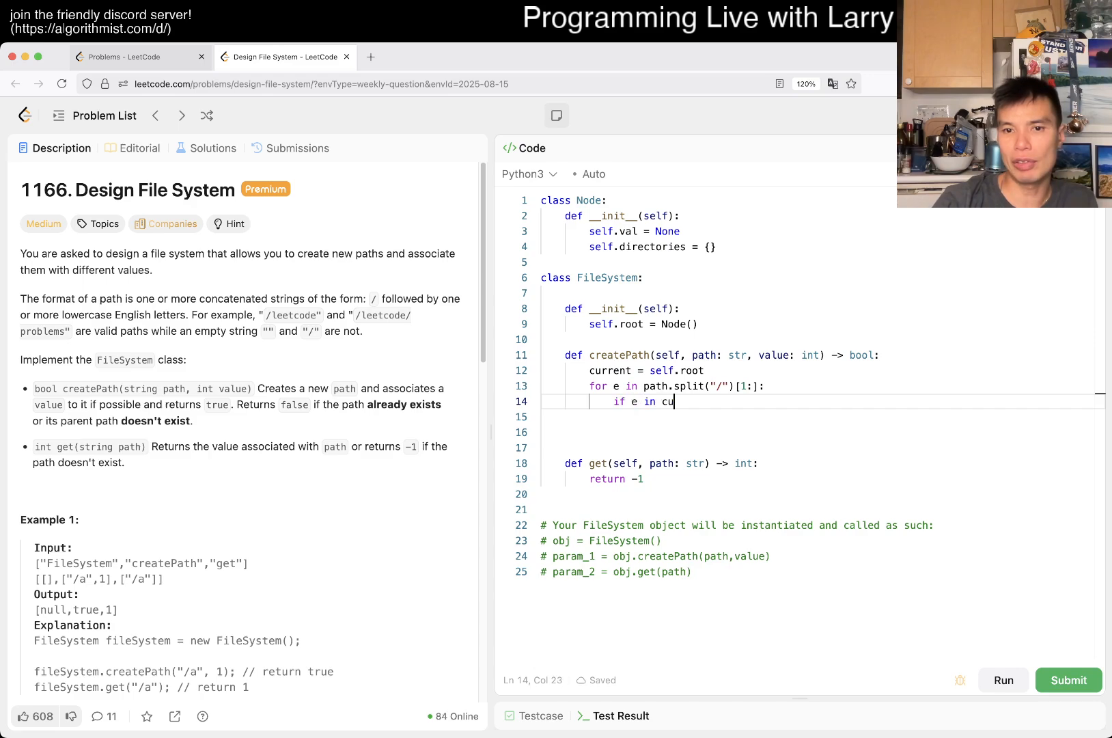
pyautogui.write('rrent')
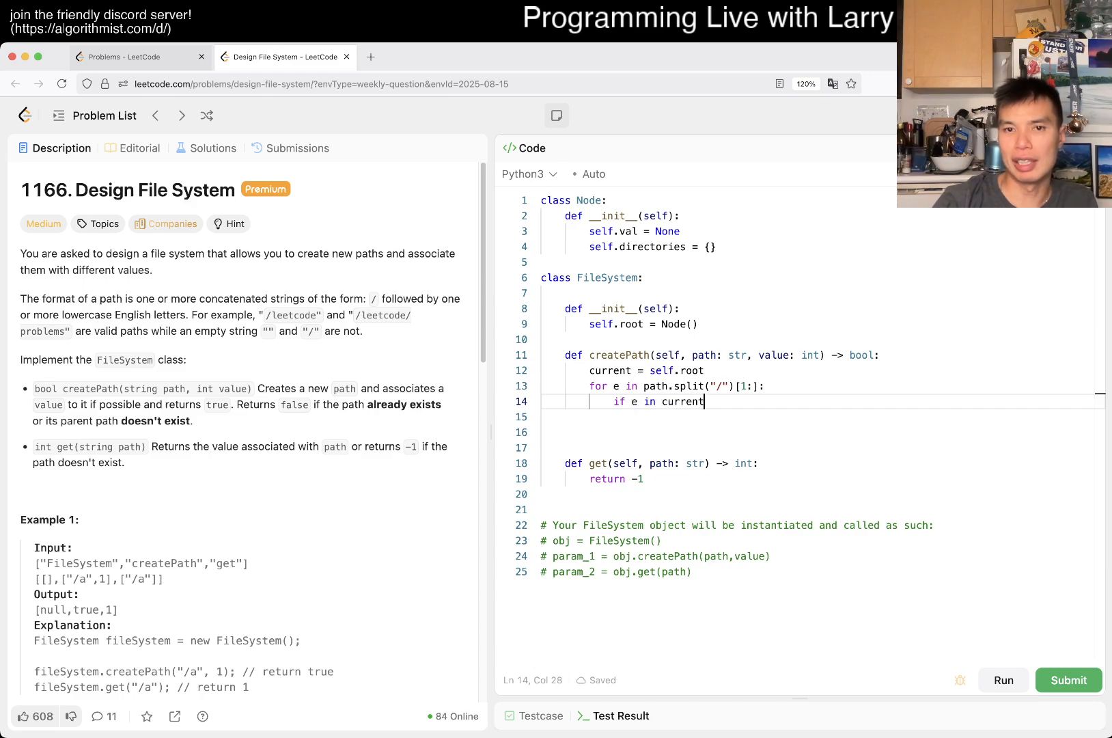
pyautogui.write('.di')
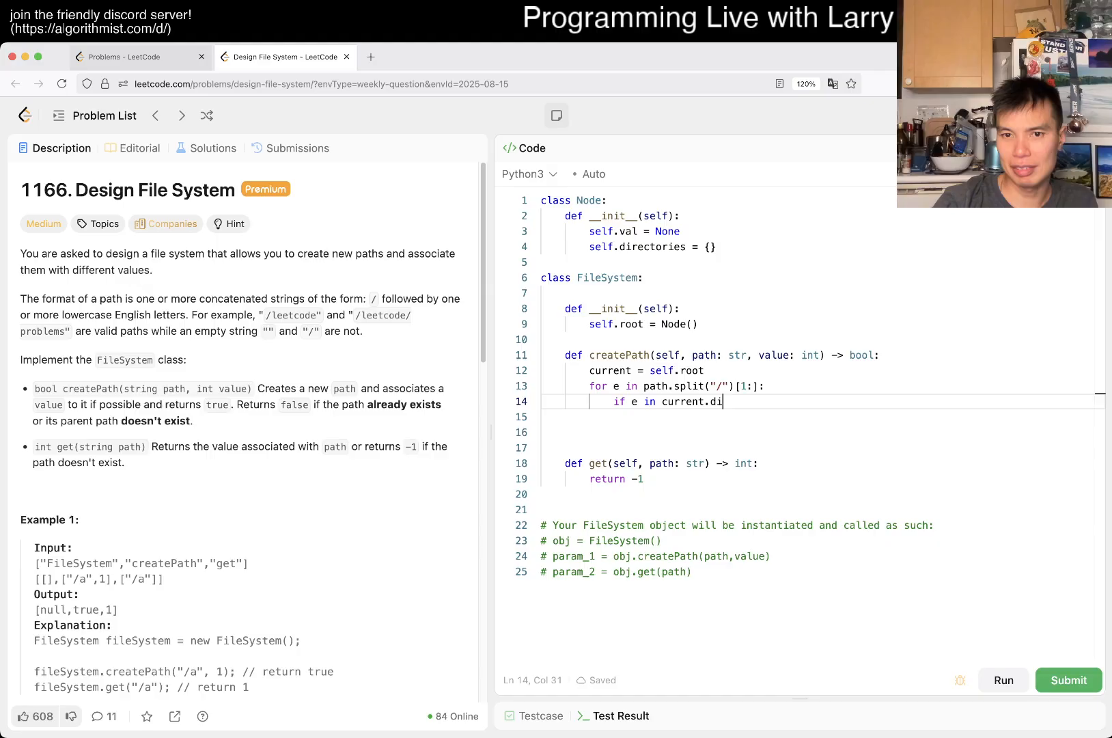
pyautogui.write('rectories')
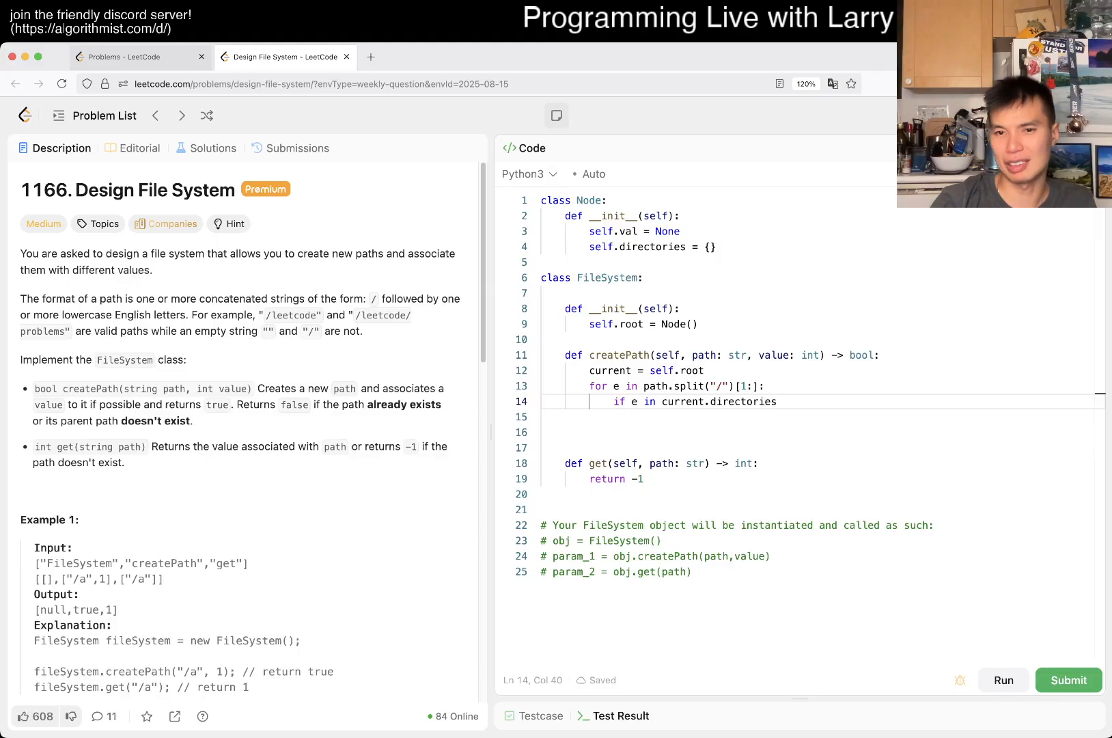
pyautogui.write(':')
pyautogui.click(821, 416)
pyautogui.write('curren')
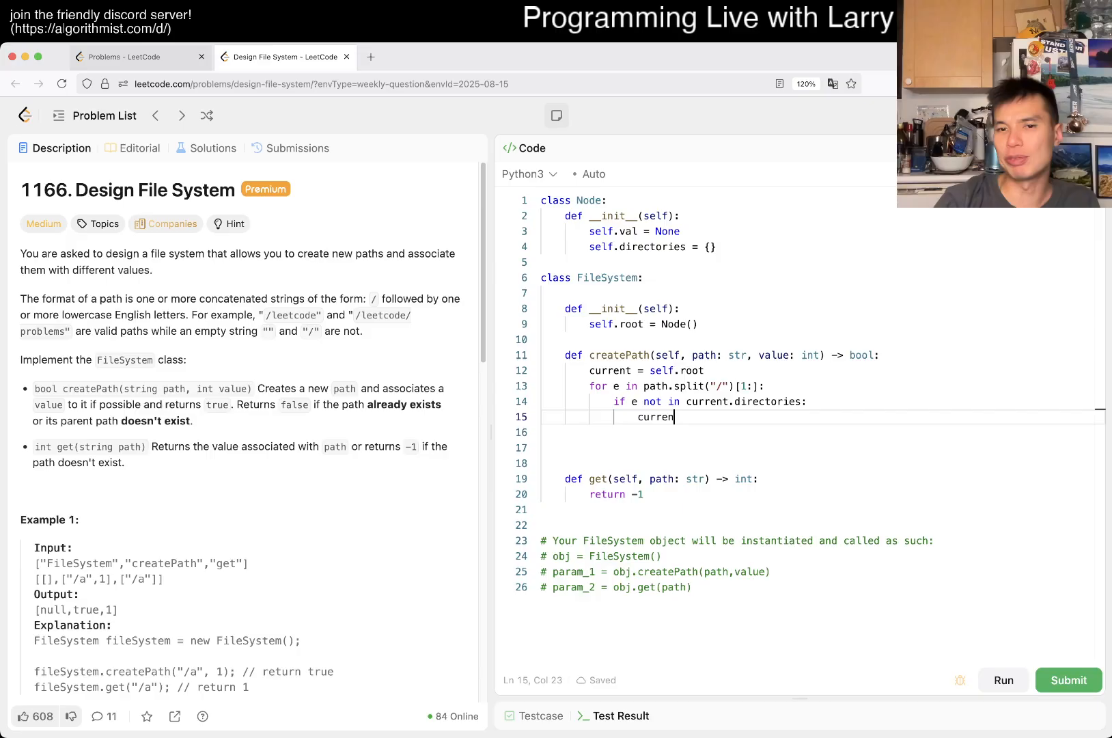
pyautogui.write('t.directories')
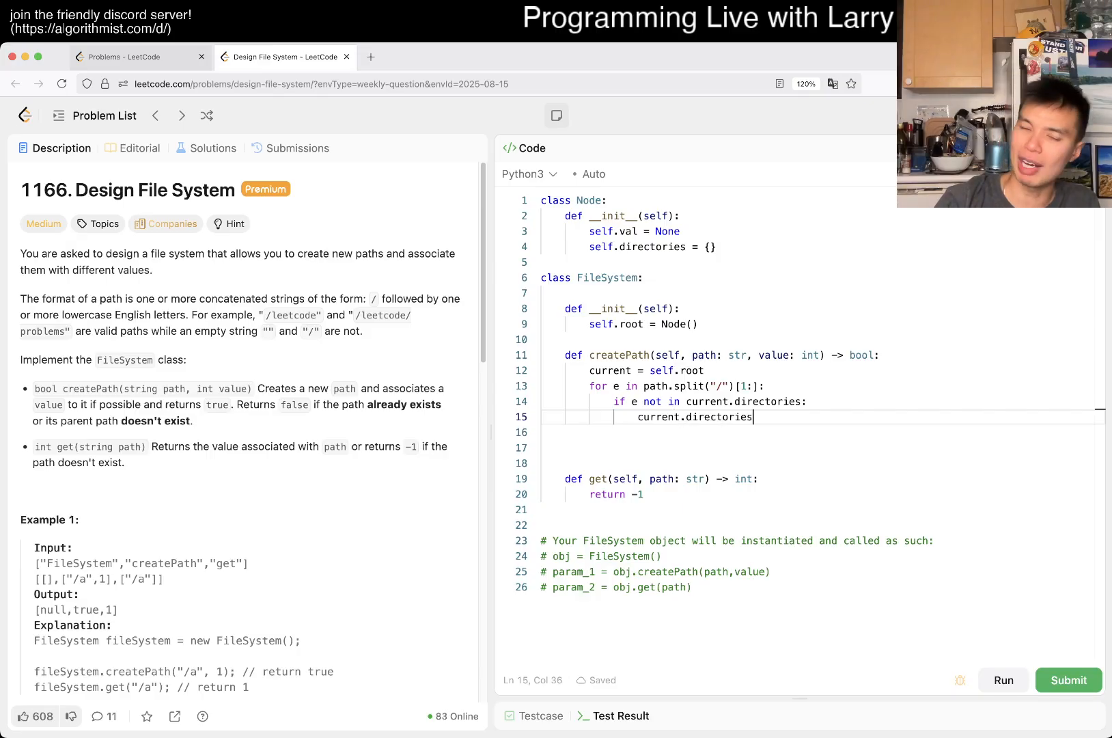
pyautogui.write('[]')
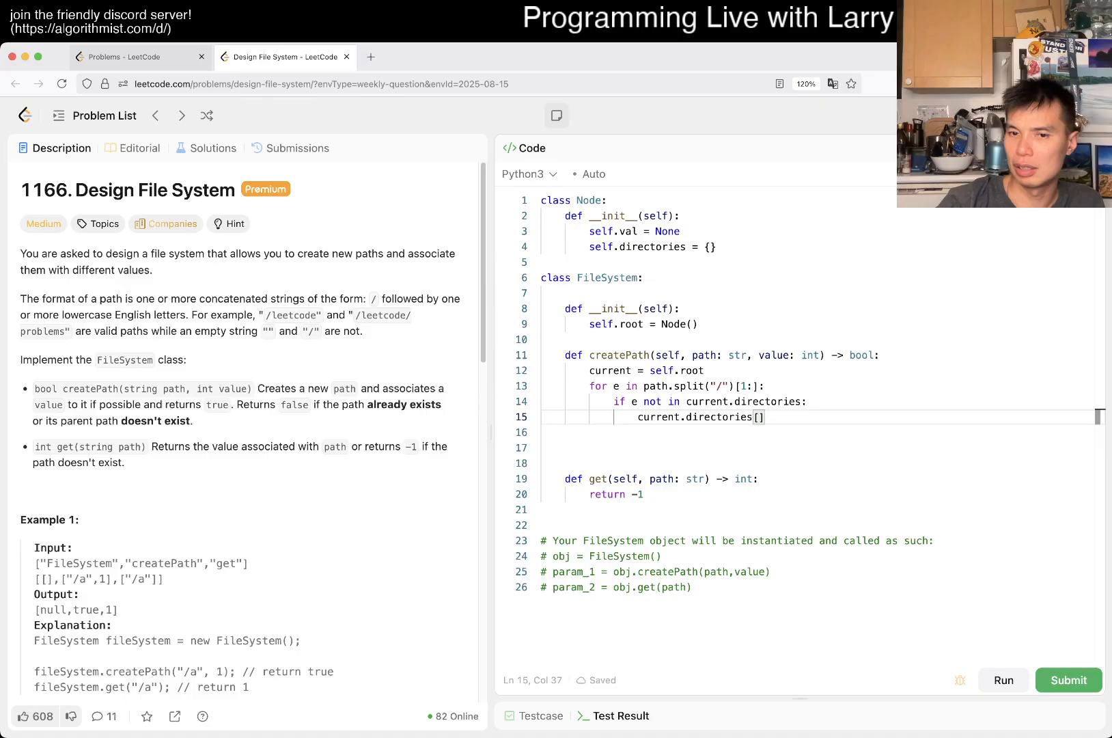
pyautogui.write('rrent =')
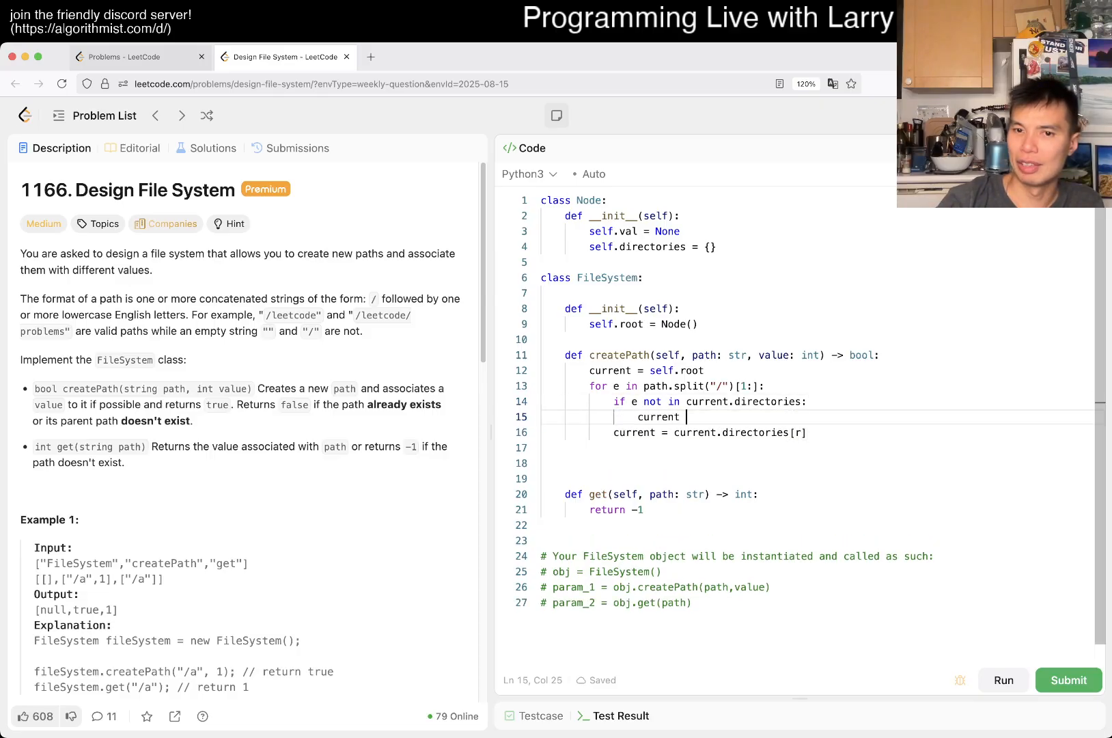
pyautogui.write('.director')
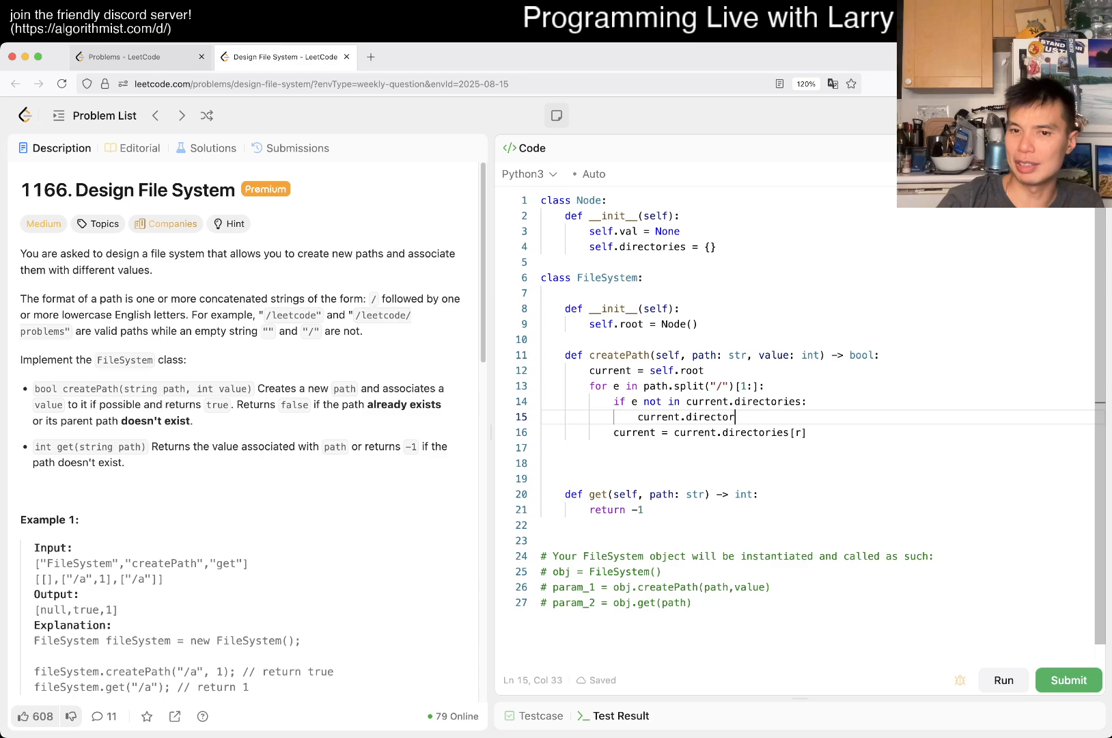
pyautogui.write('[e] = Node()')
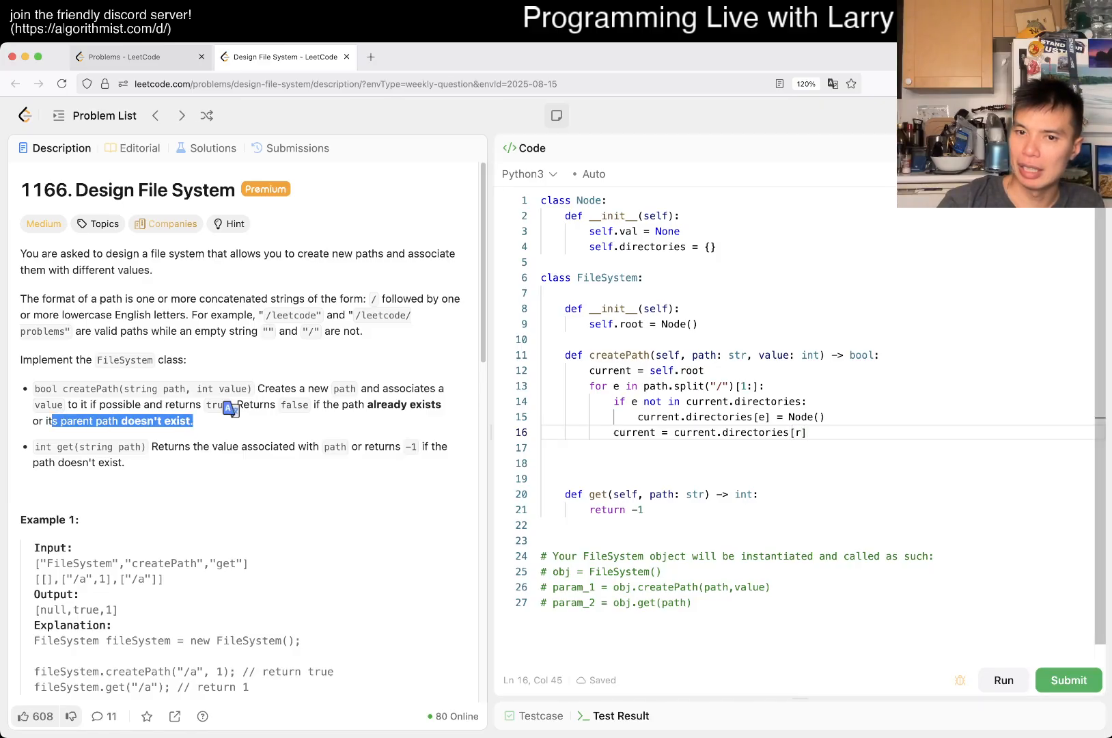
# Loop over path.split("/")[1:][:-1], returning False when a parent directory is missing
pyautogui.click(753, 386)
pyautogui.write('paths =')
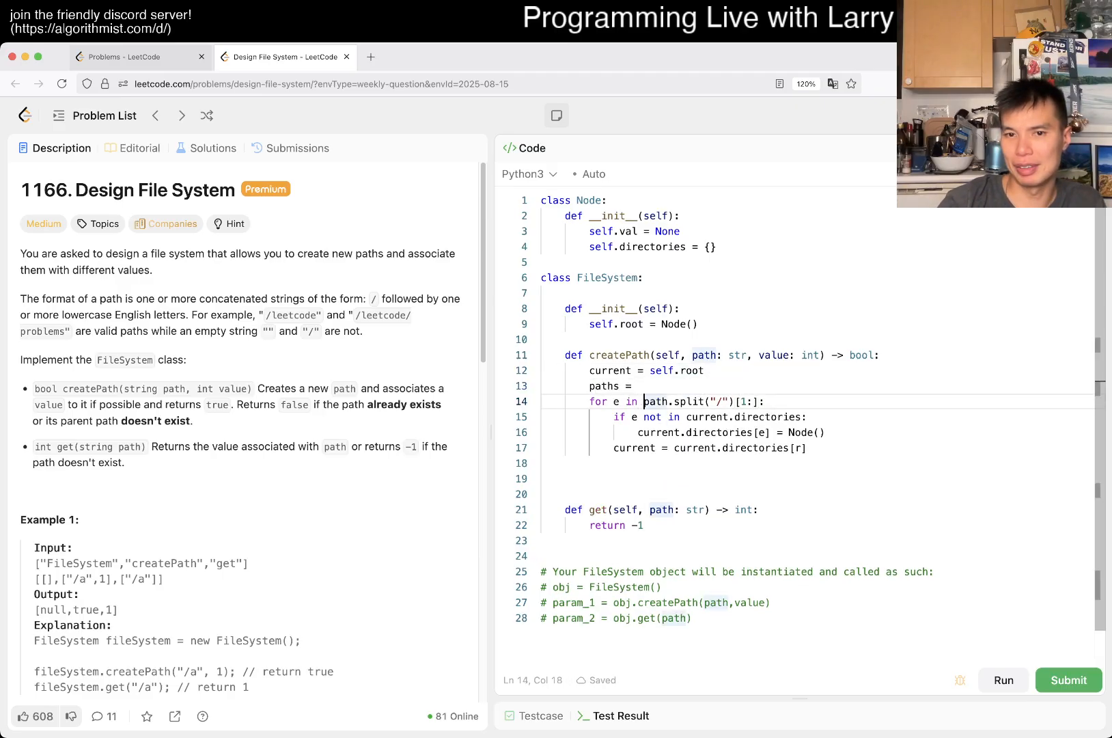
pyautogui.press('backspace')
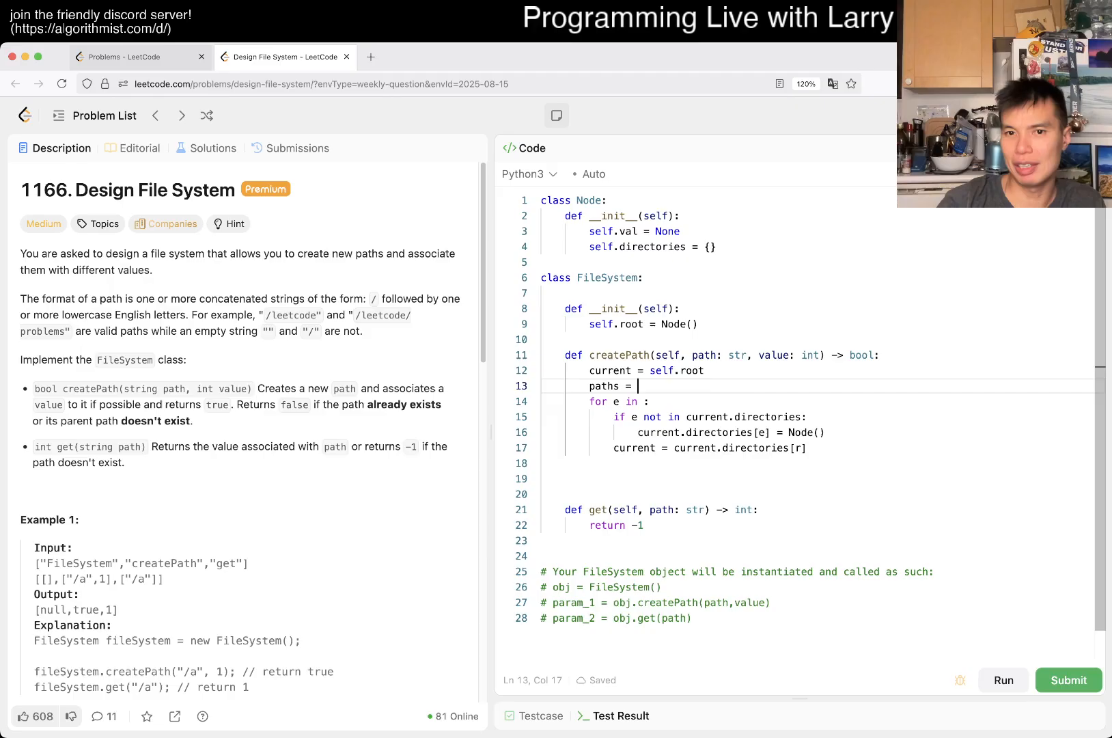
pyautogui.write('path.split("/")[1:]')
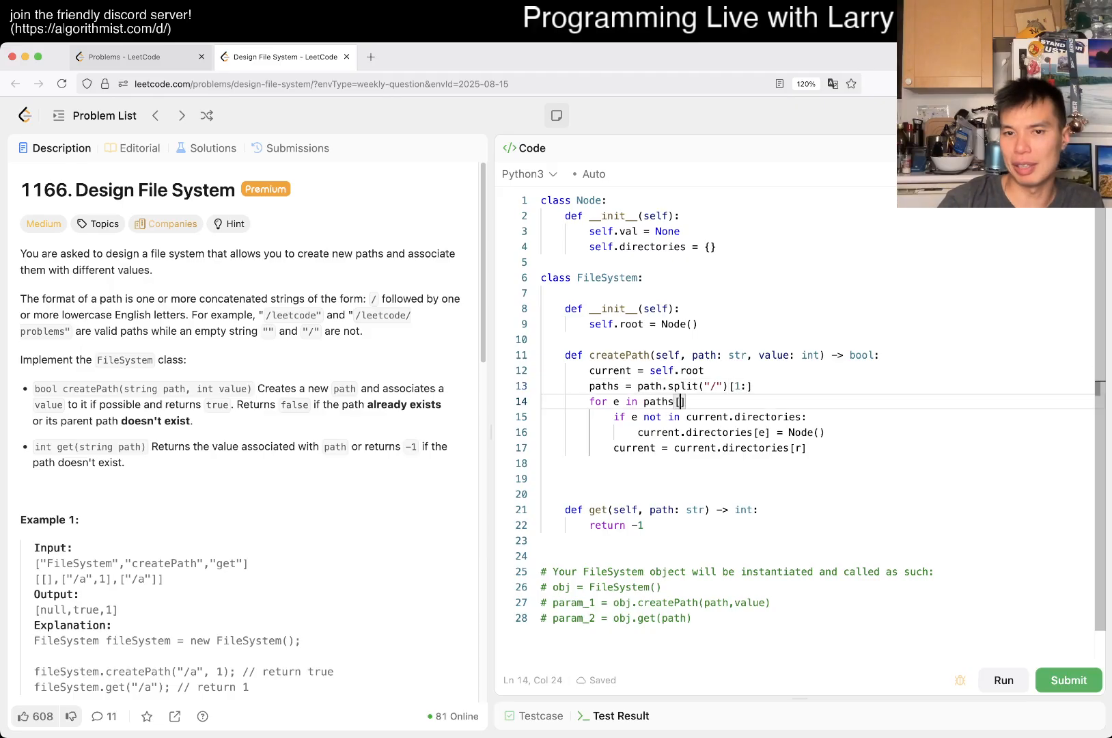
pyautogui.write('[:-1]')
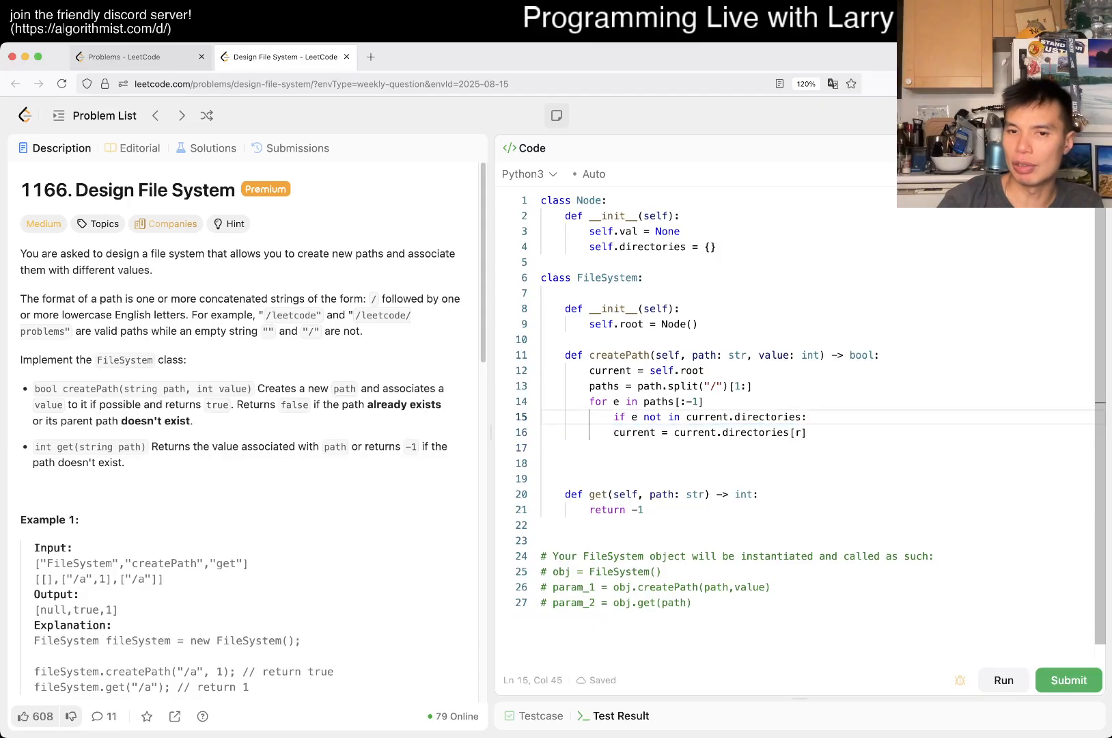
pyautogui.write('return Fa')
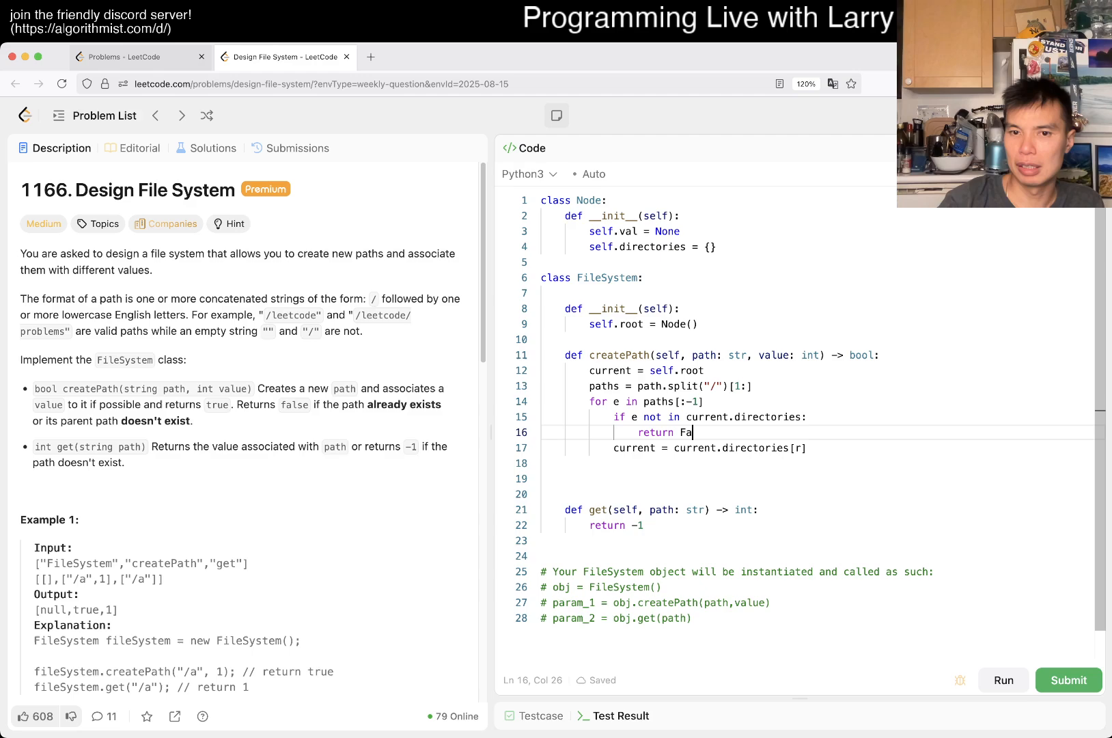
pyautogui.write('lse')
pyautogui.click(821, 477)
pyautogui.write('if paths[-1')
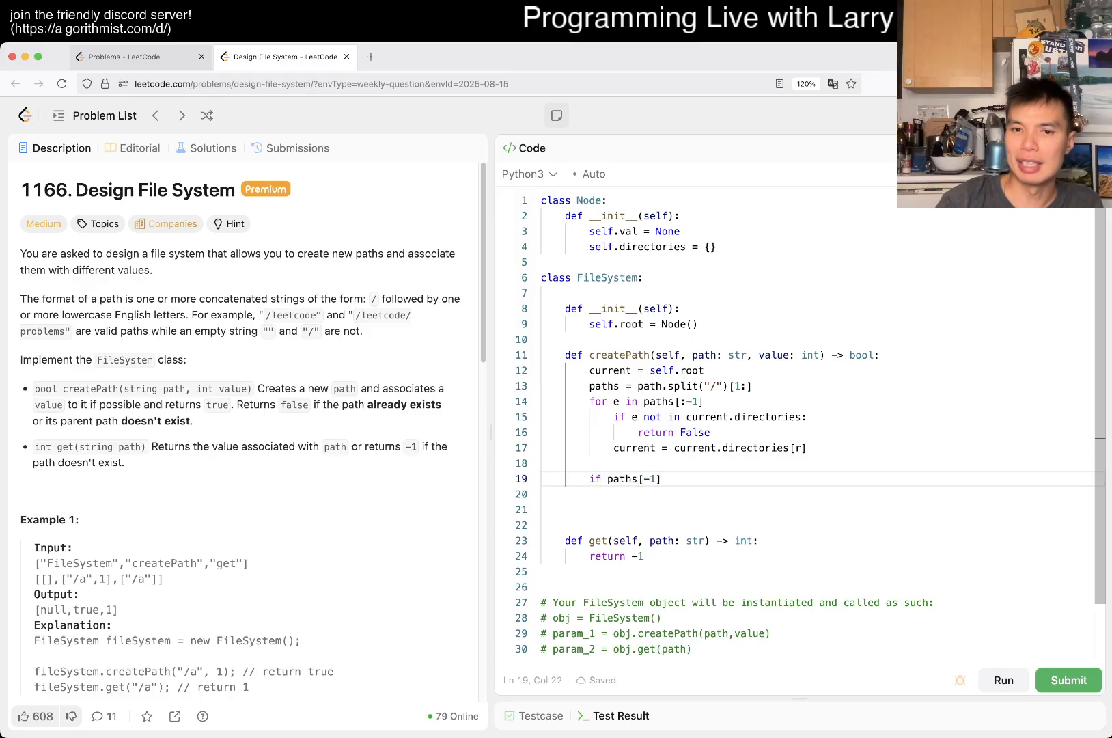
# Return False if the final part already exists, else create current.directories[paths[-1]] = Node()
pyautogui.write('in curren')
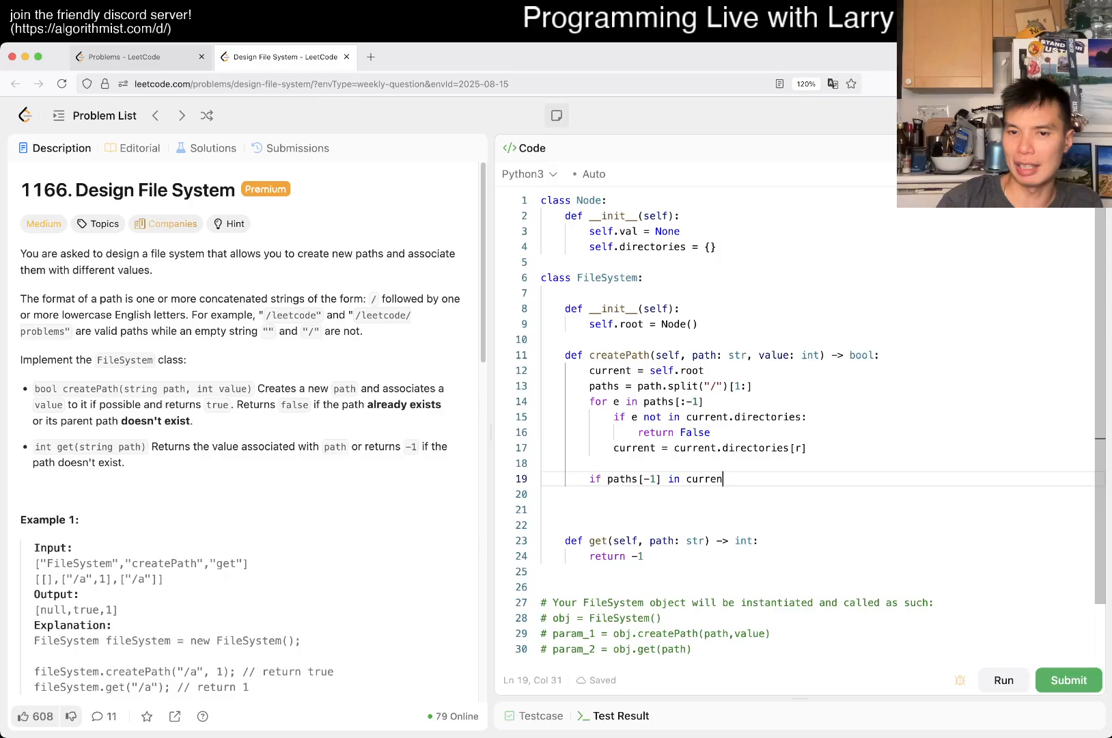
pyautogui.write('t.directories:')
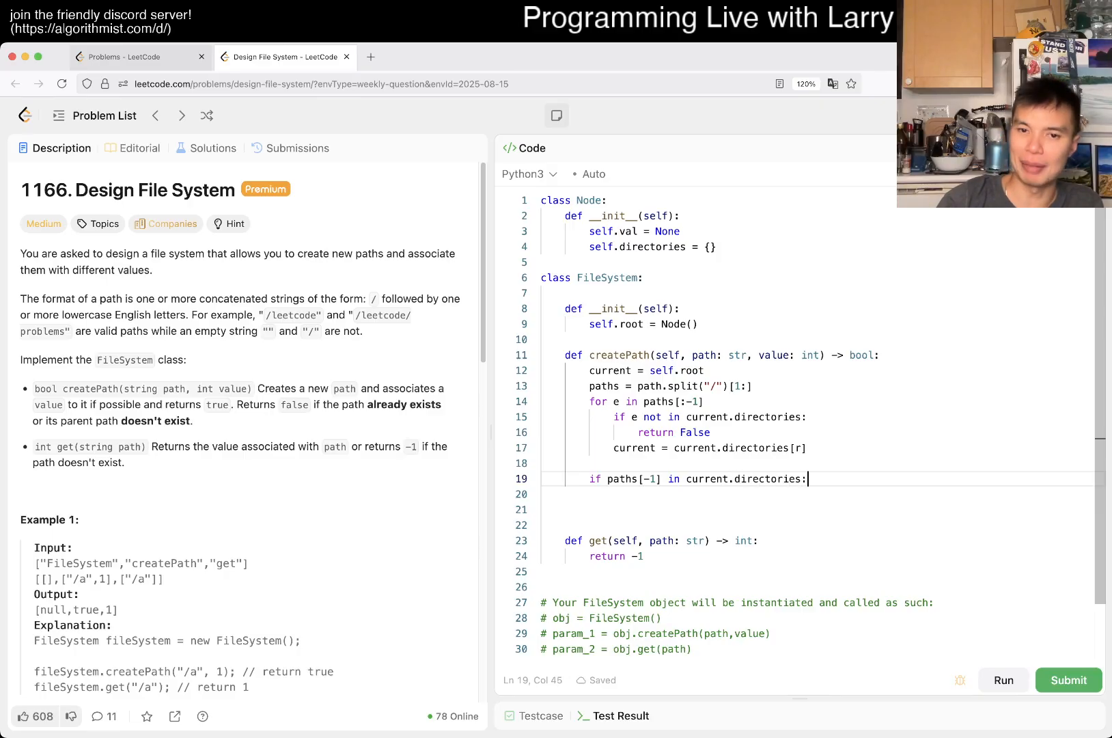
pyautogui.write('return False')
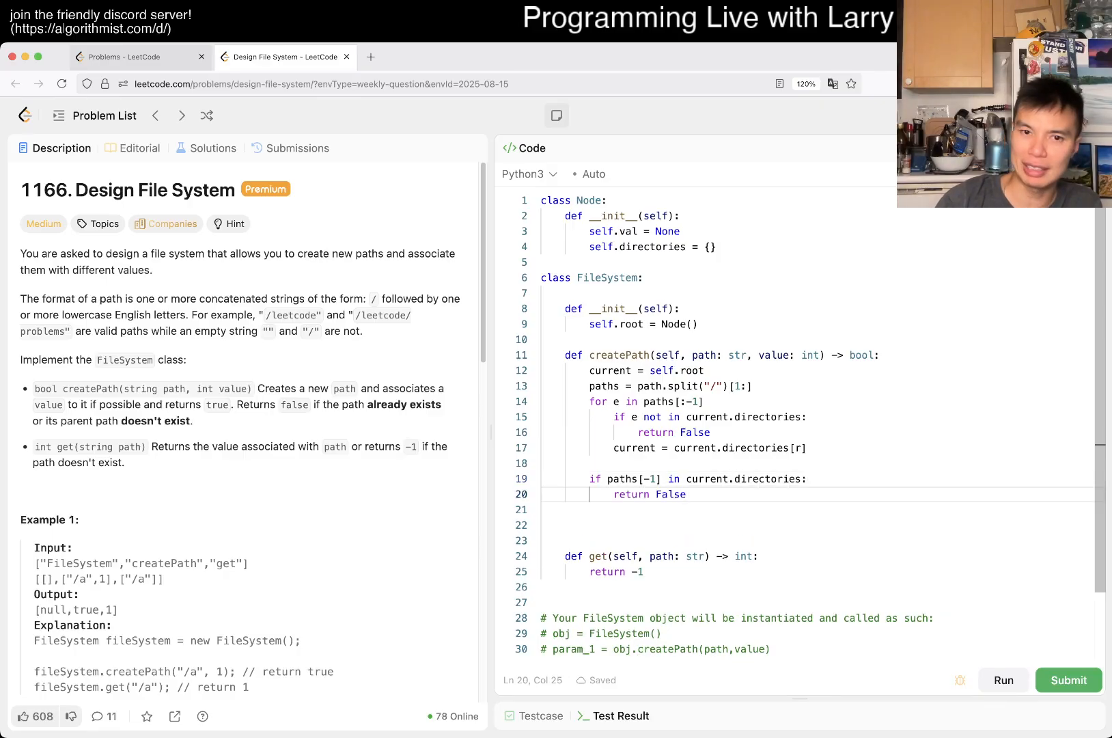
pyautogui.write('curre')
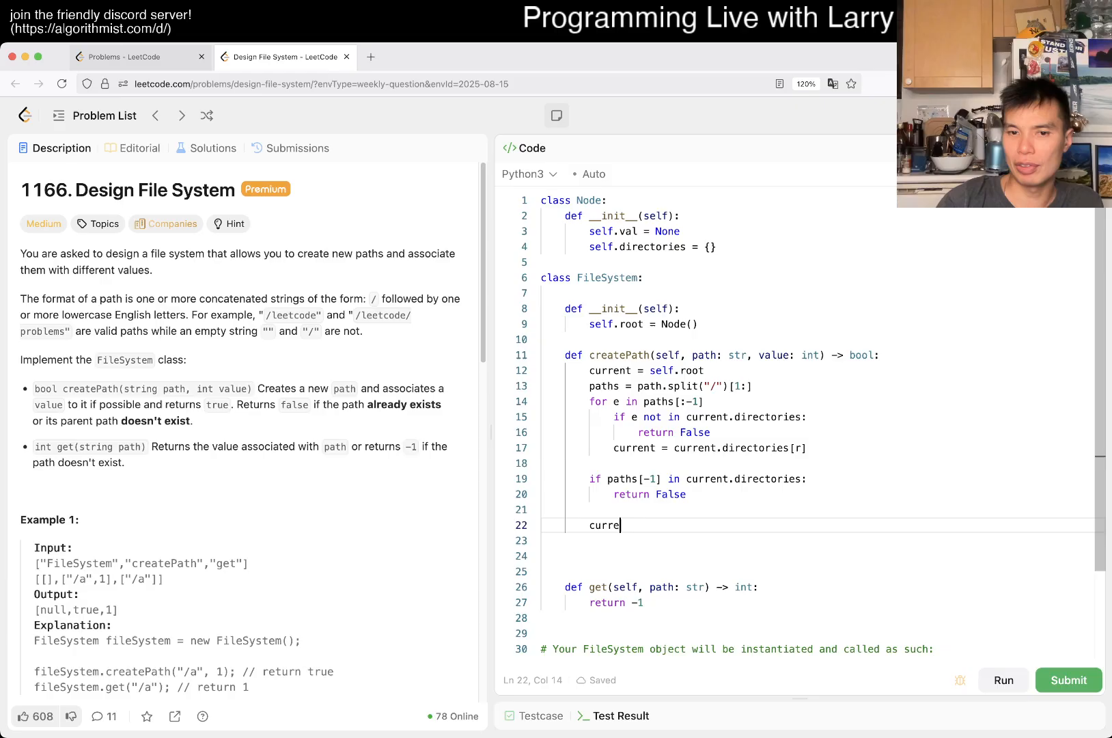
pyautogui.write('nt')
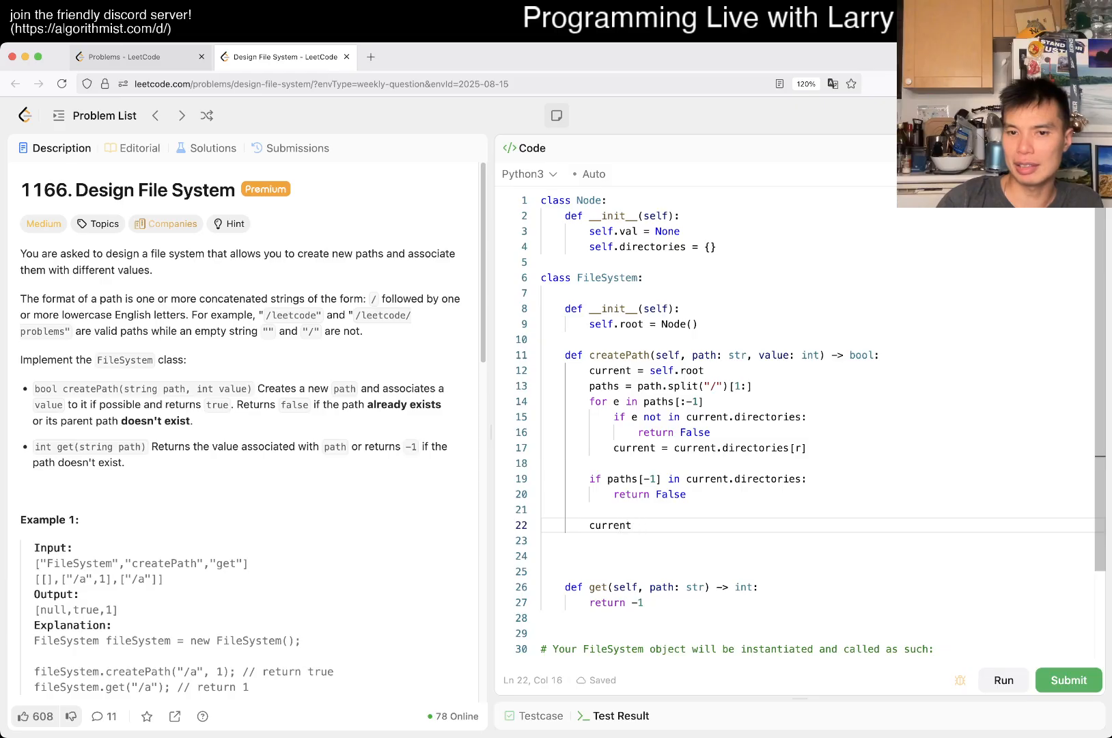
pyautogui.write('.directories.')
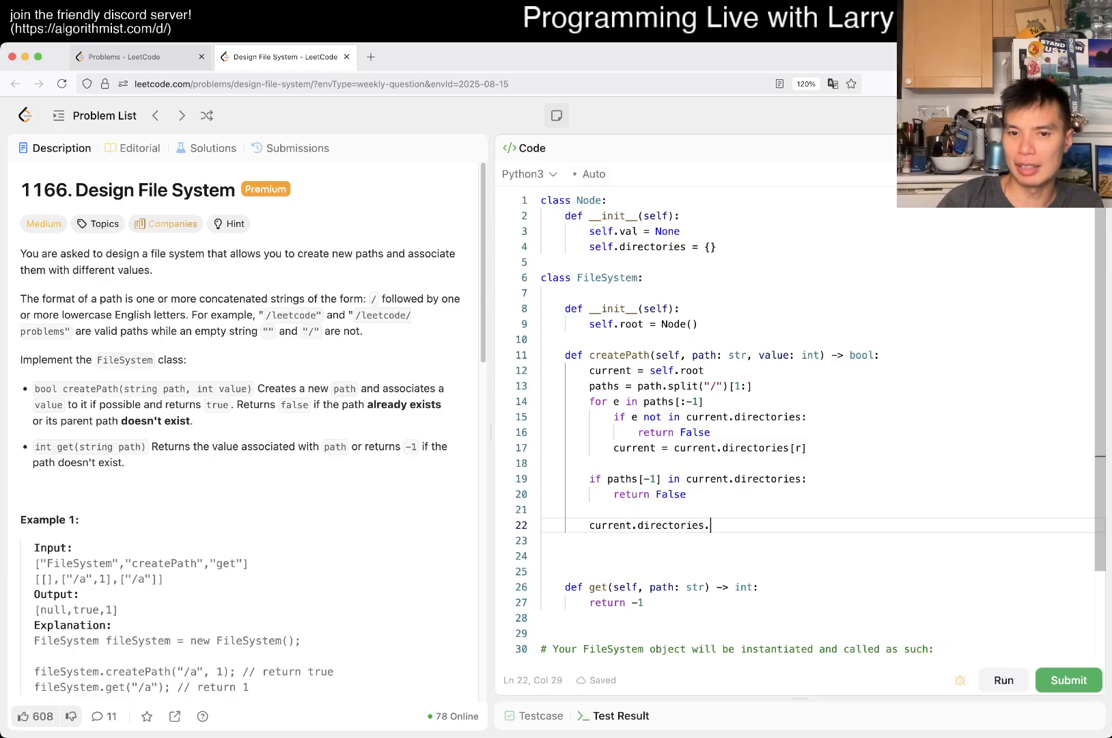
pyautogui.write('[pat]')
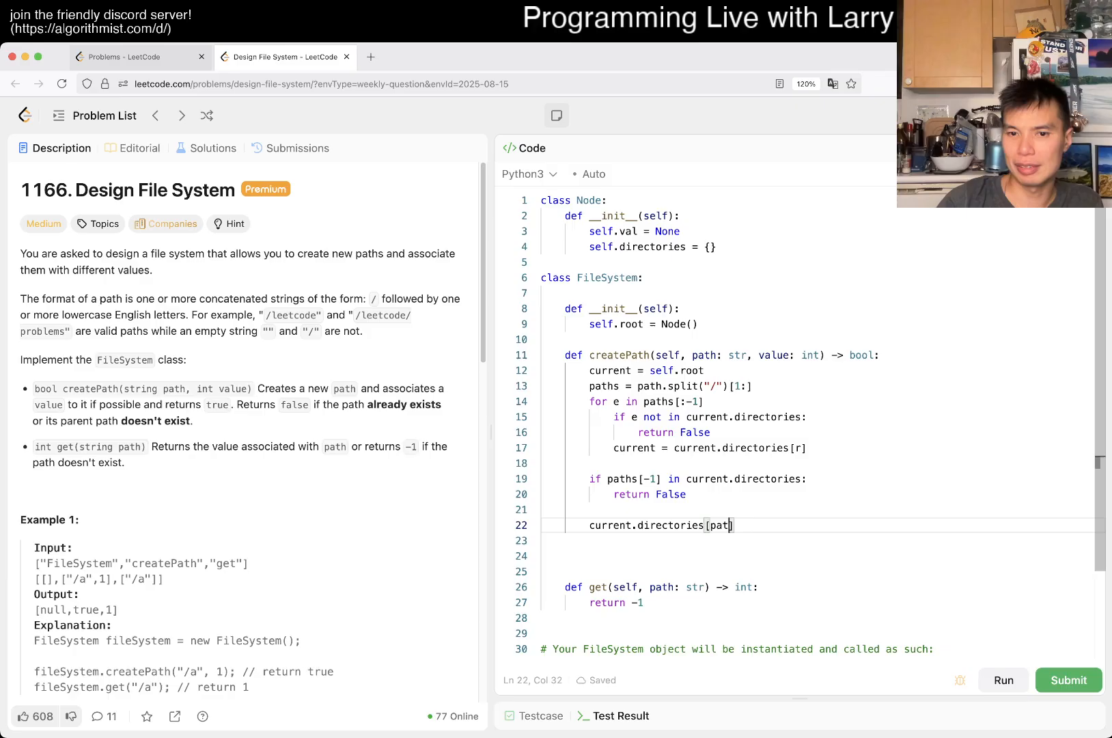
pyautogui.write('hs[-1]] = Node')
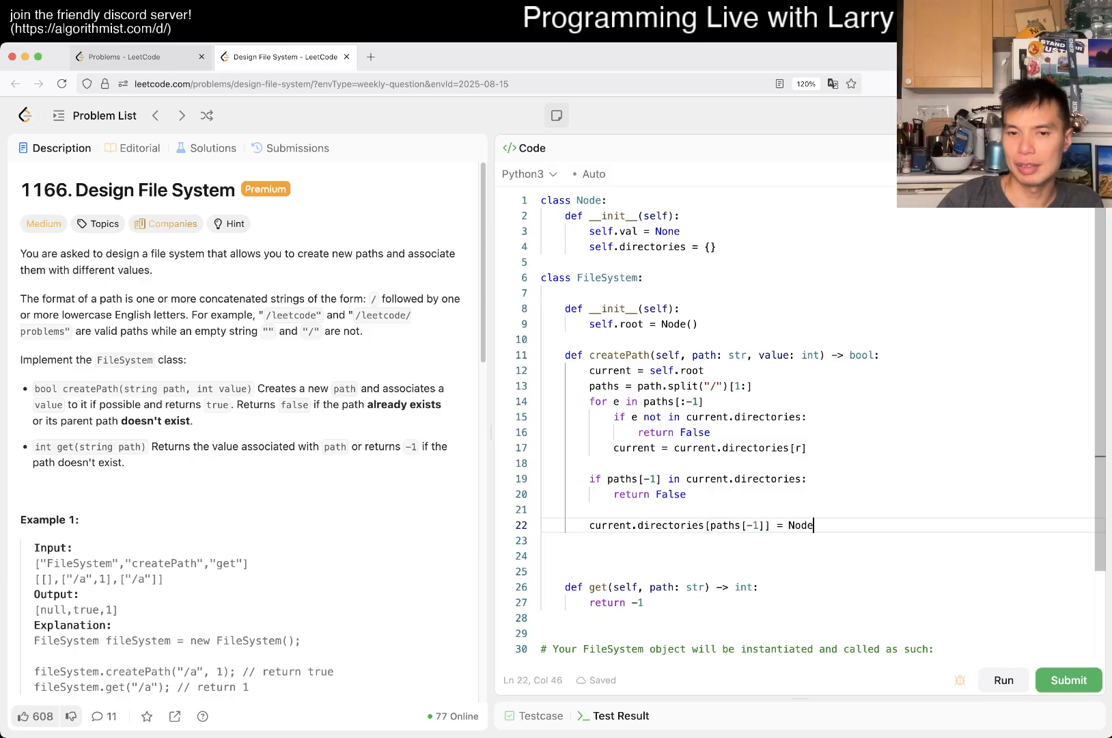
pyautogui.write('()')
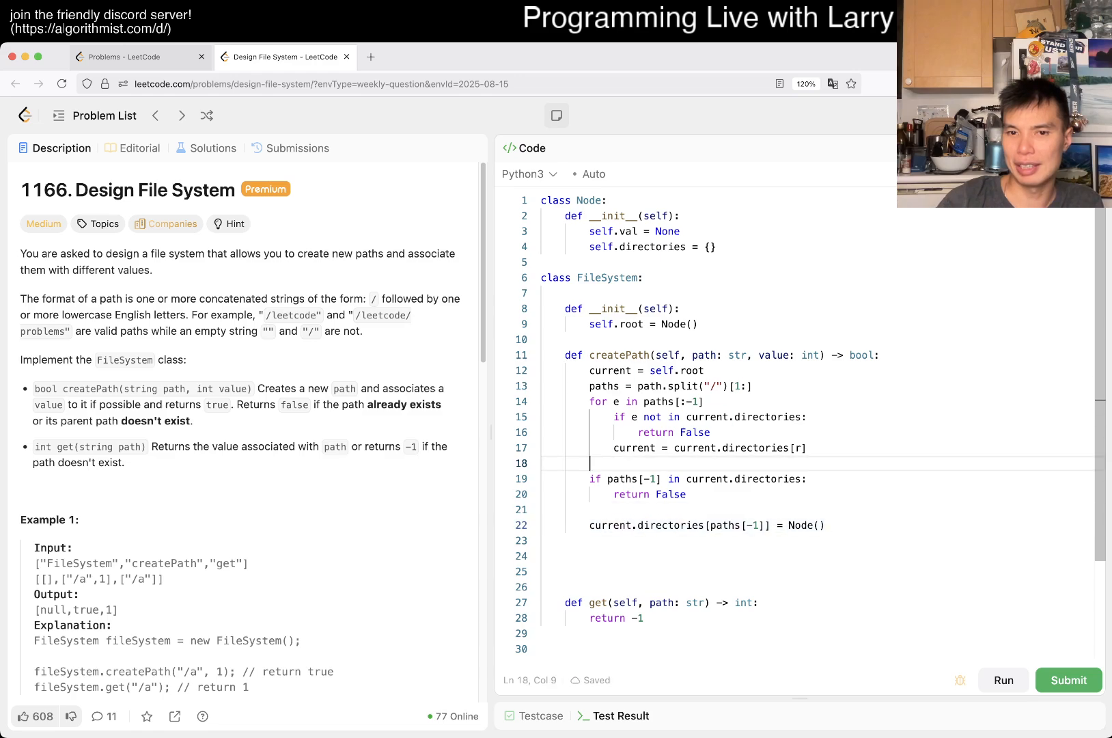
# Store the final part in last, set the new node's val to value, and return True
pyautogui.write('last')
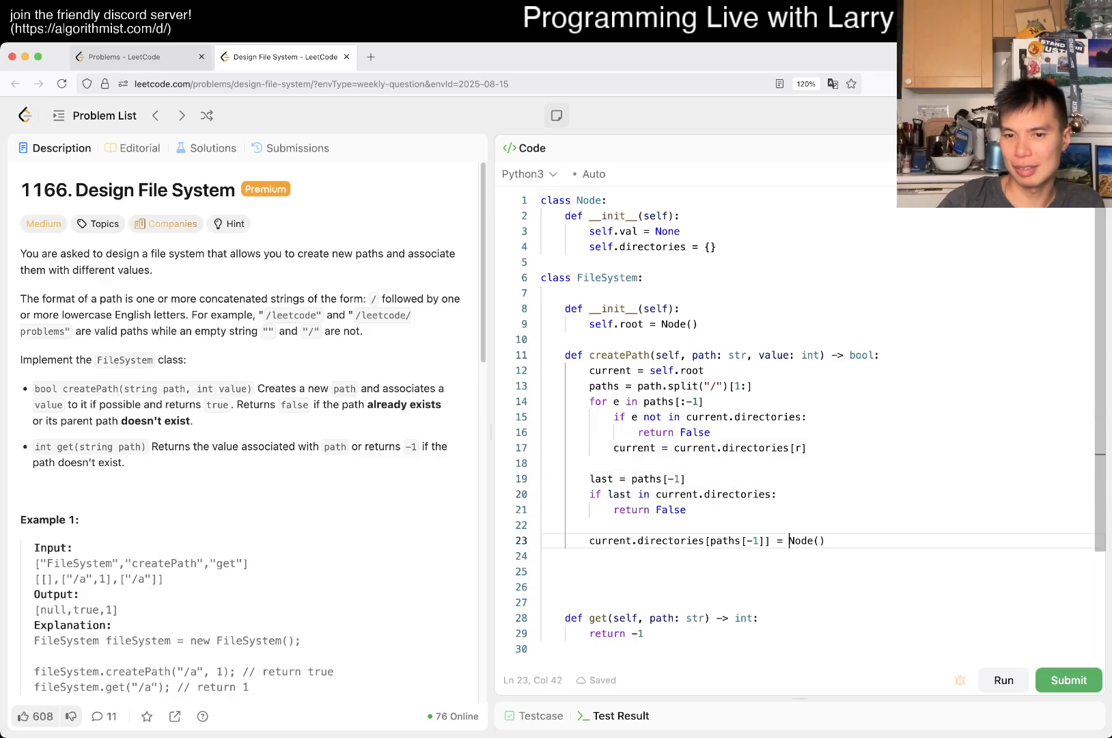
pyautogui.write('last')
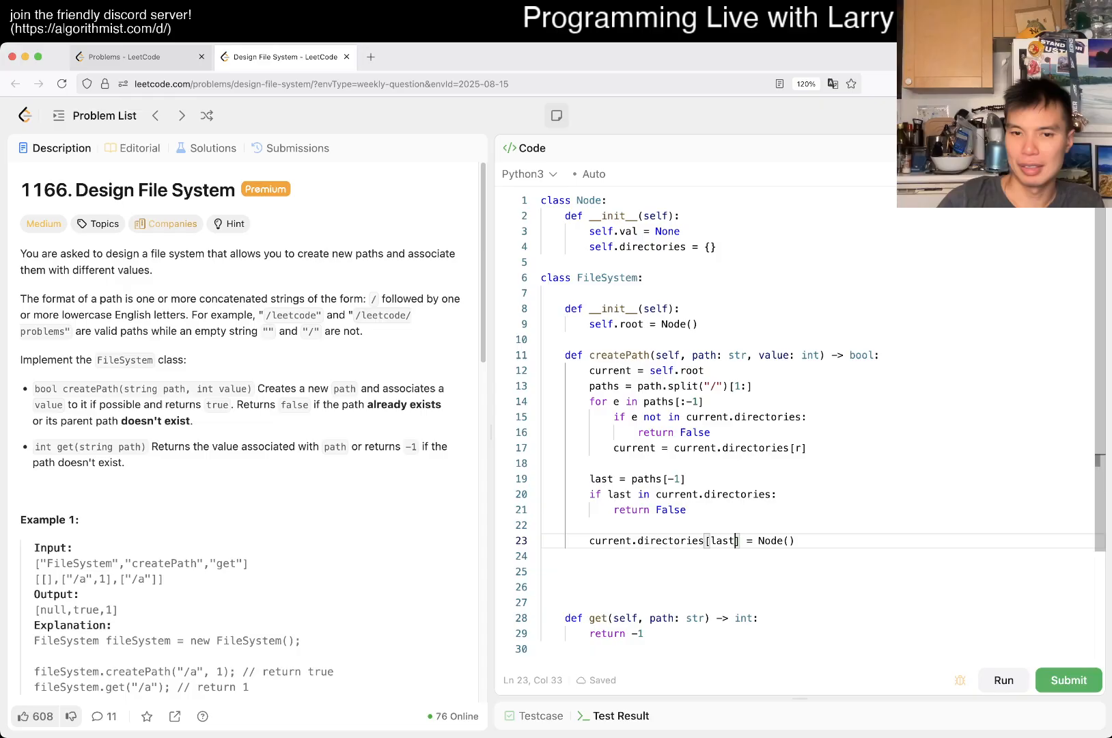
pyautogui.write('cur')
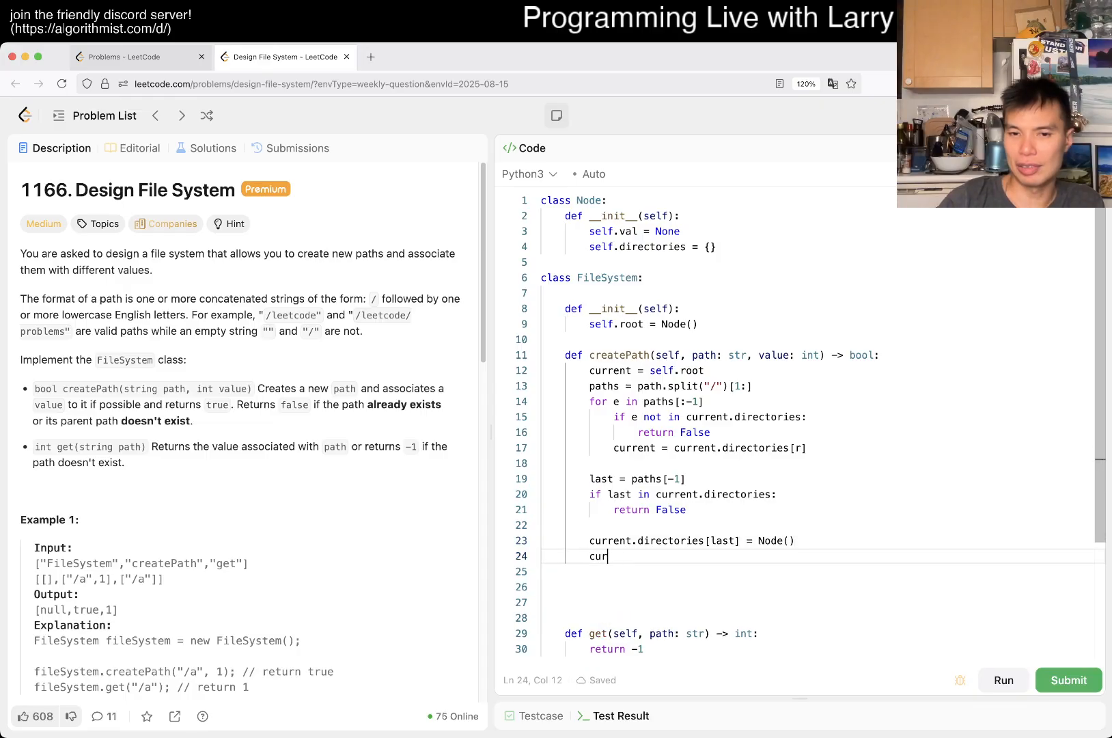
pyautogui.write('rent.directories[last]')
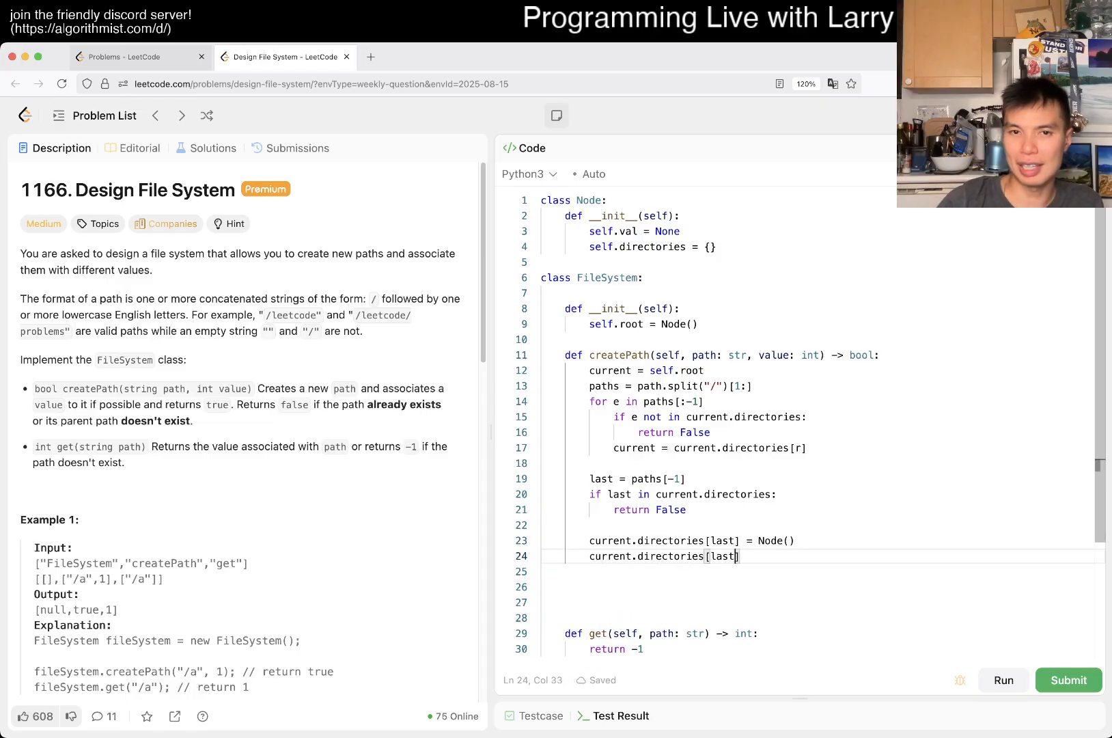
pyautogui.write('.val =')
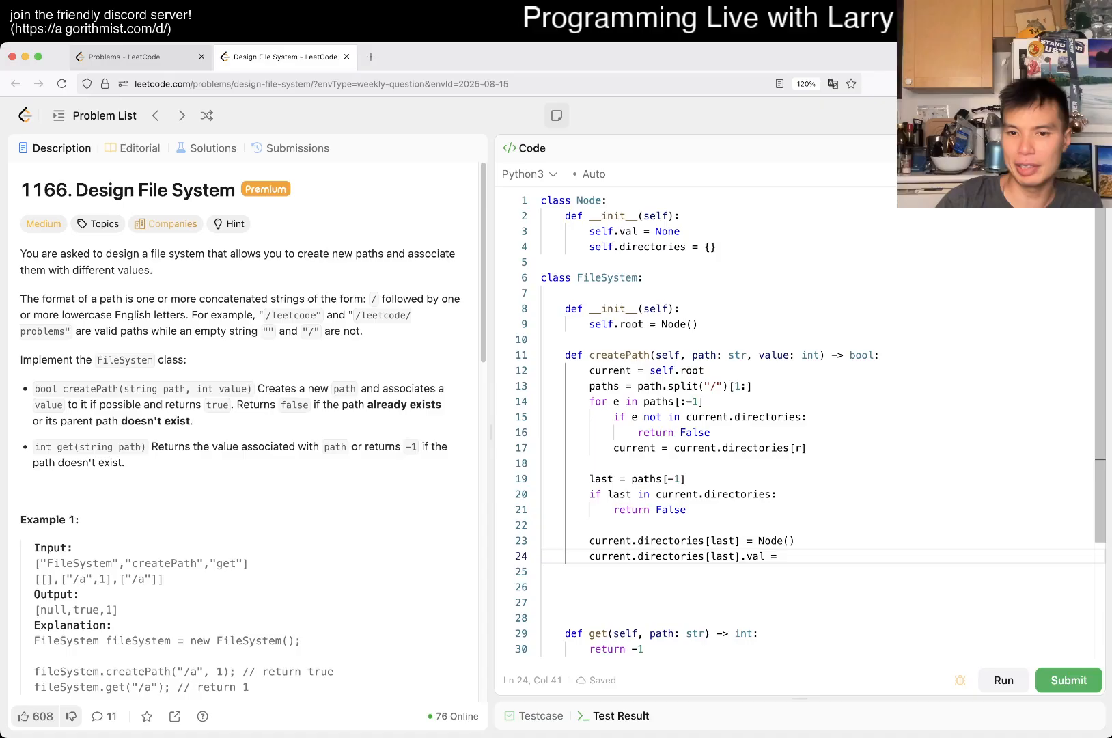
pyautogui.write('value')
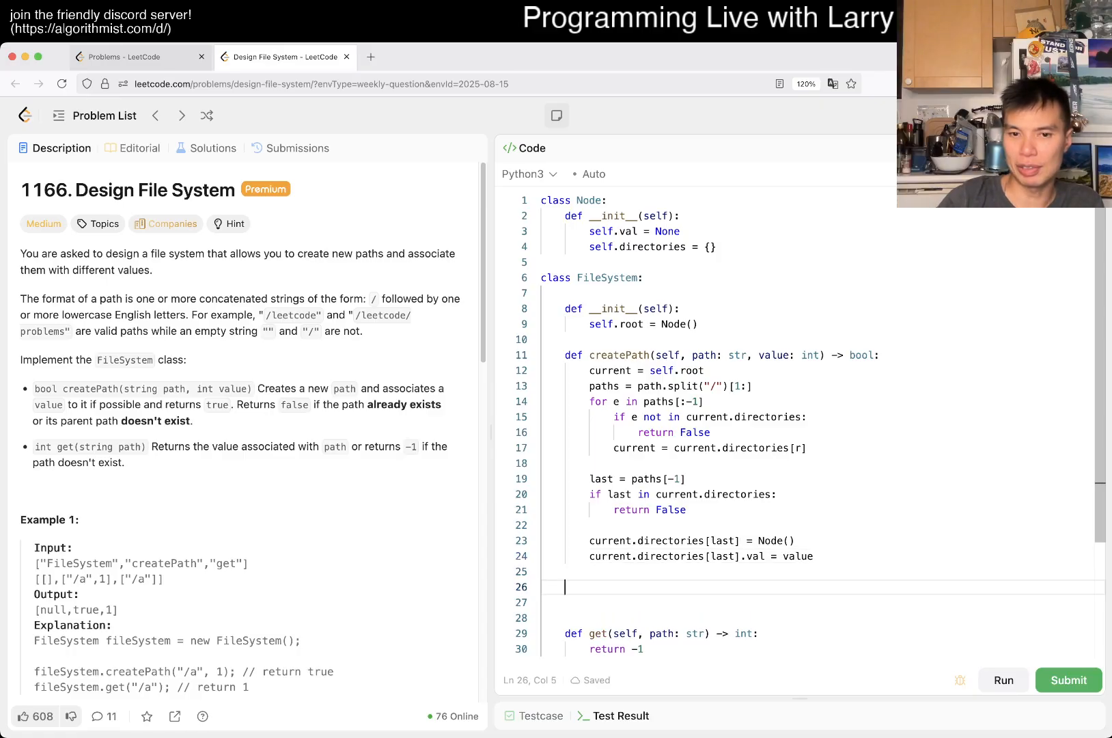
pyautogui.write('return True')
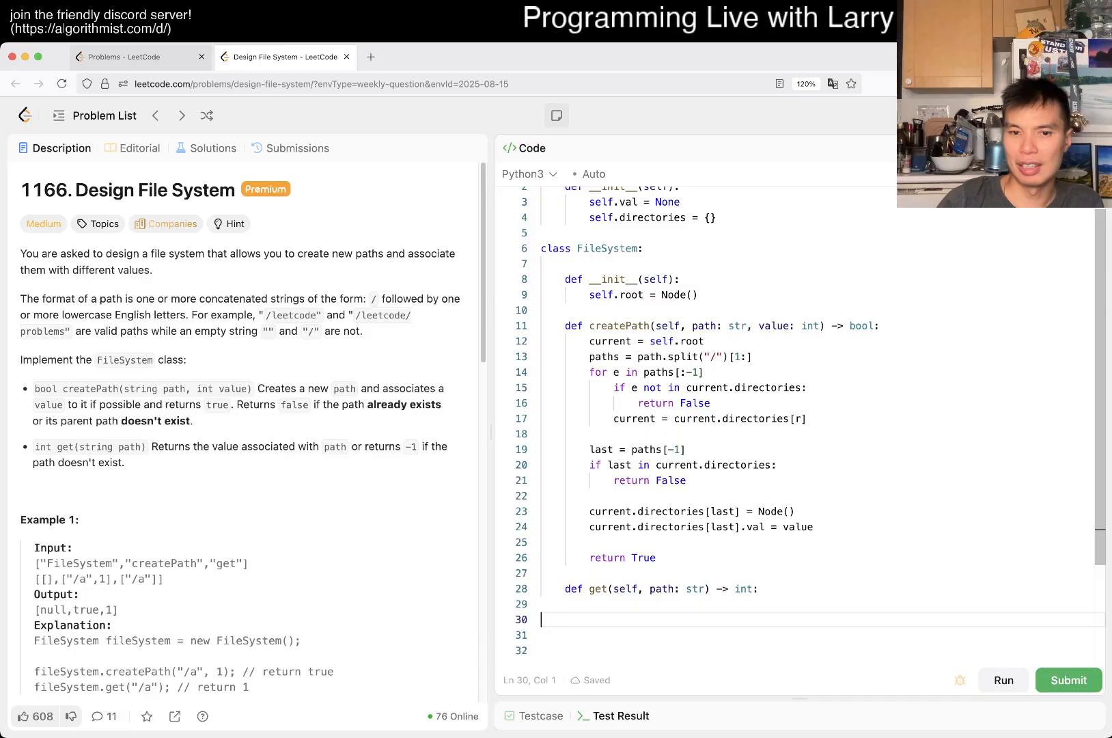
# Write get's trie walk returning -1 or current.val, and fix createPath's directories[e] key
pyautogui.write('current = self.roo')
pyautogui.write('pa')
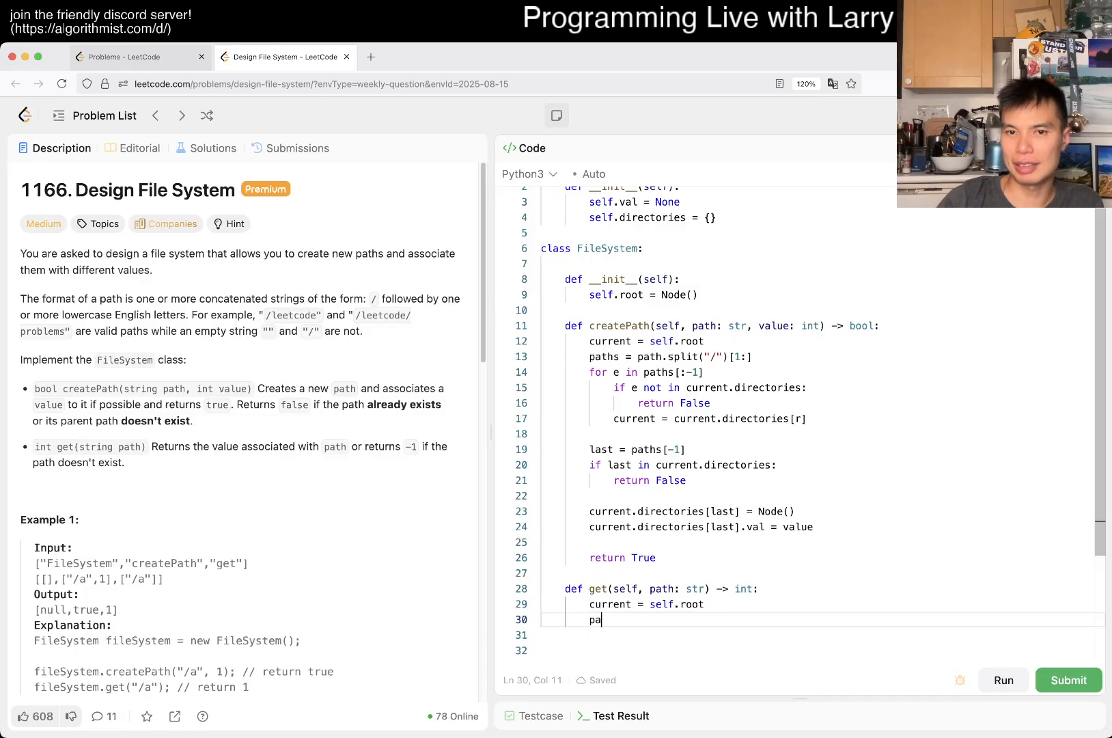
pyautogui.write('ths = path.split("/")')
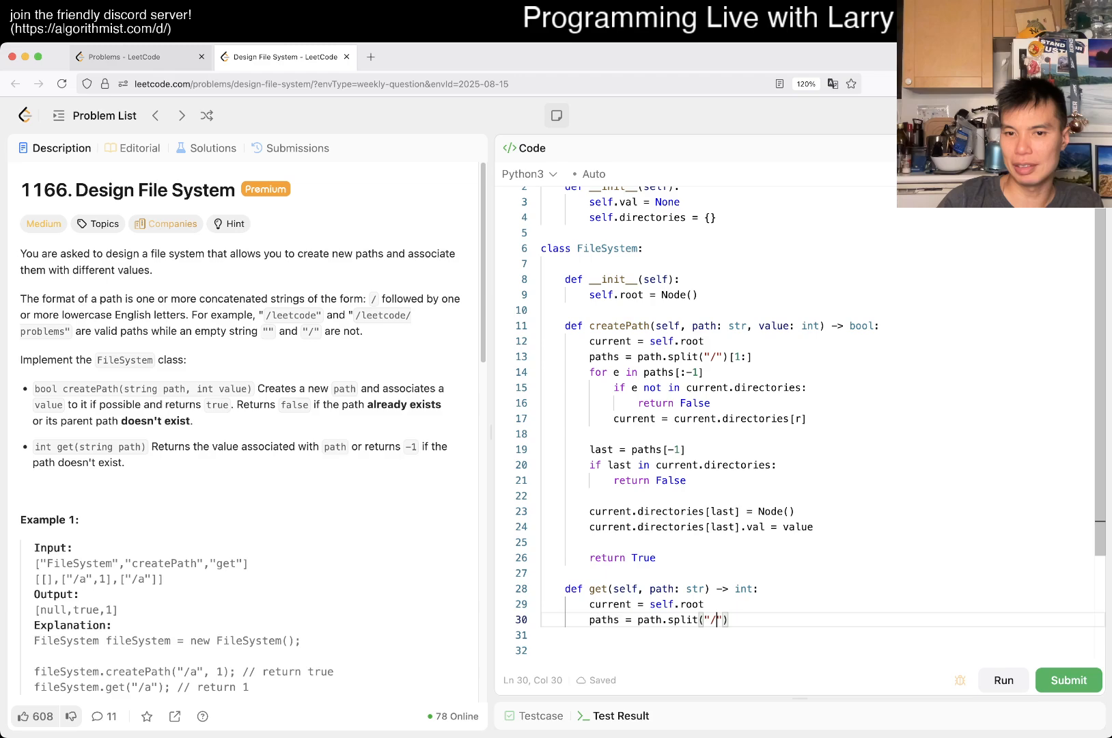
pyautogui.write('[1:]')
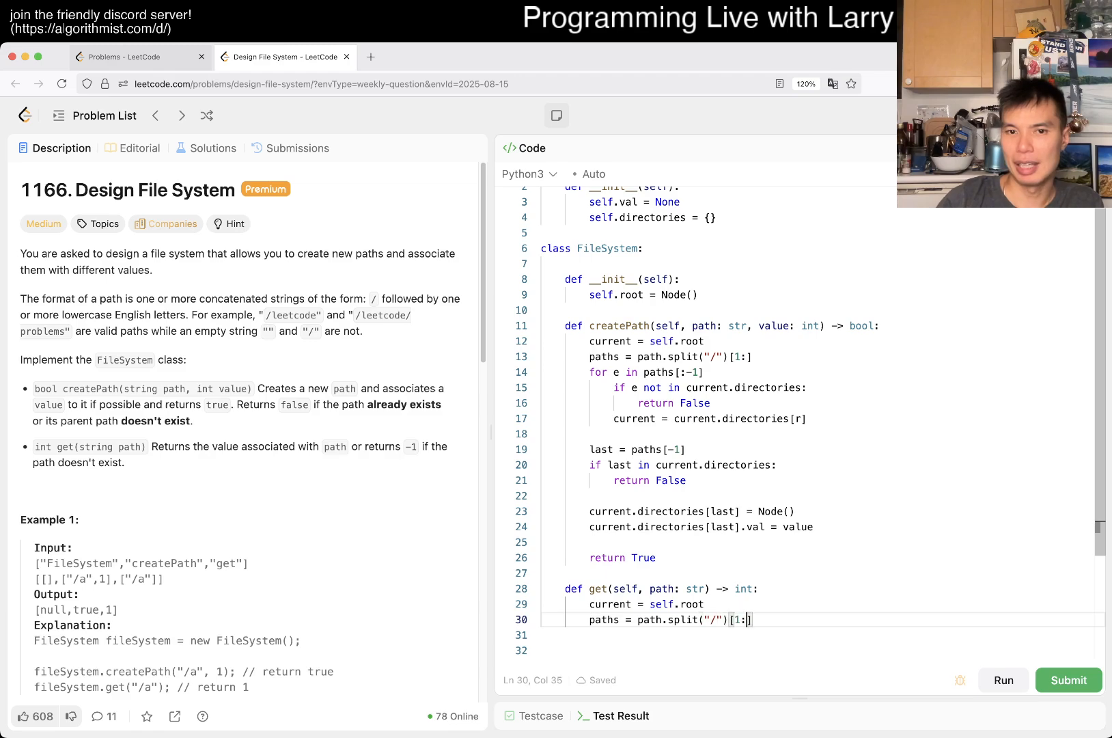
pyautogui.write('for e in paths[:]')
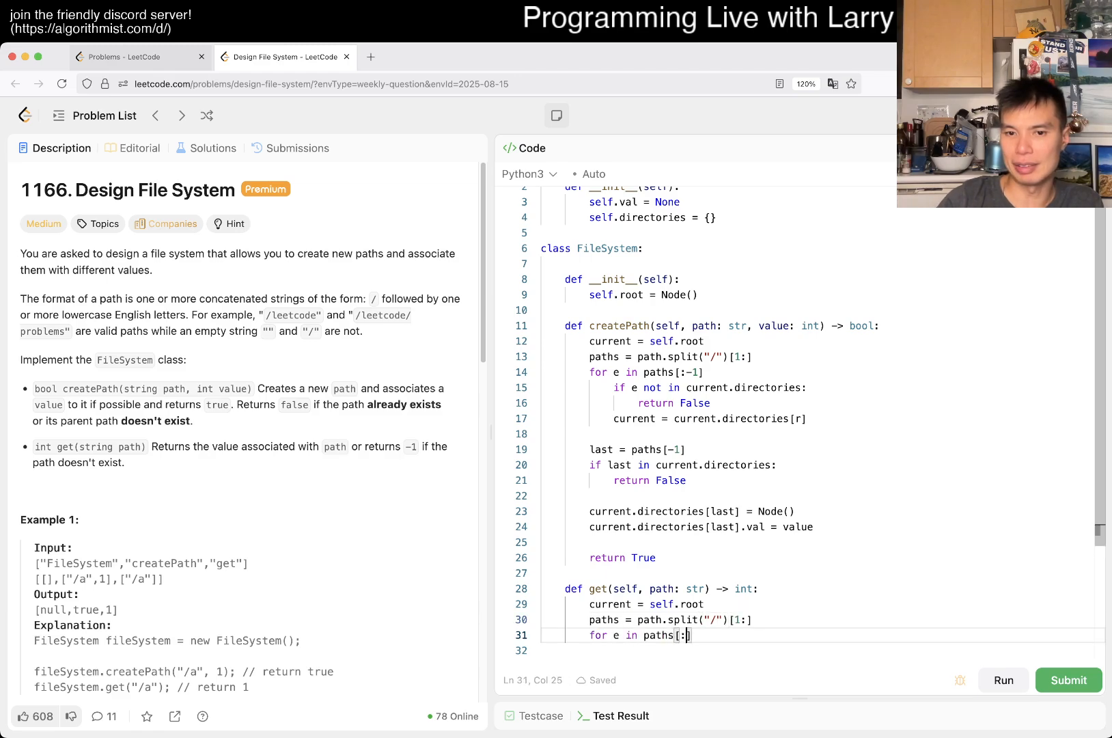
pyautogui.write('-1]')
pyautogui.click(821, 650)
pyautogui.write('if e n')
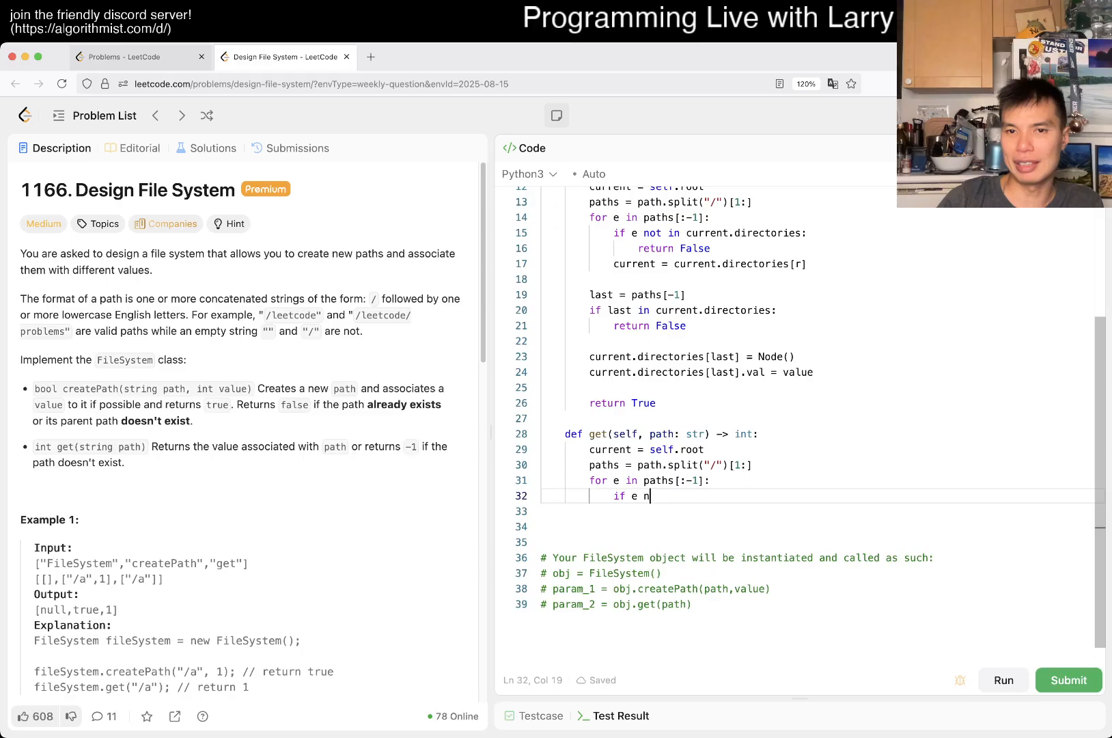
pyautogui.write('ot in current.directories:')
pyautogui.click(820, 511)
pyautogui.write('return')
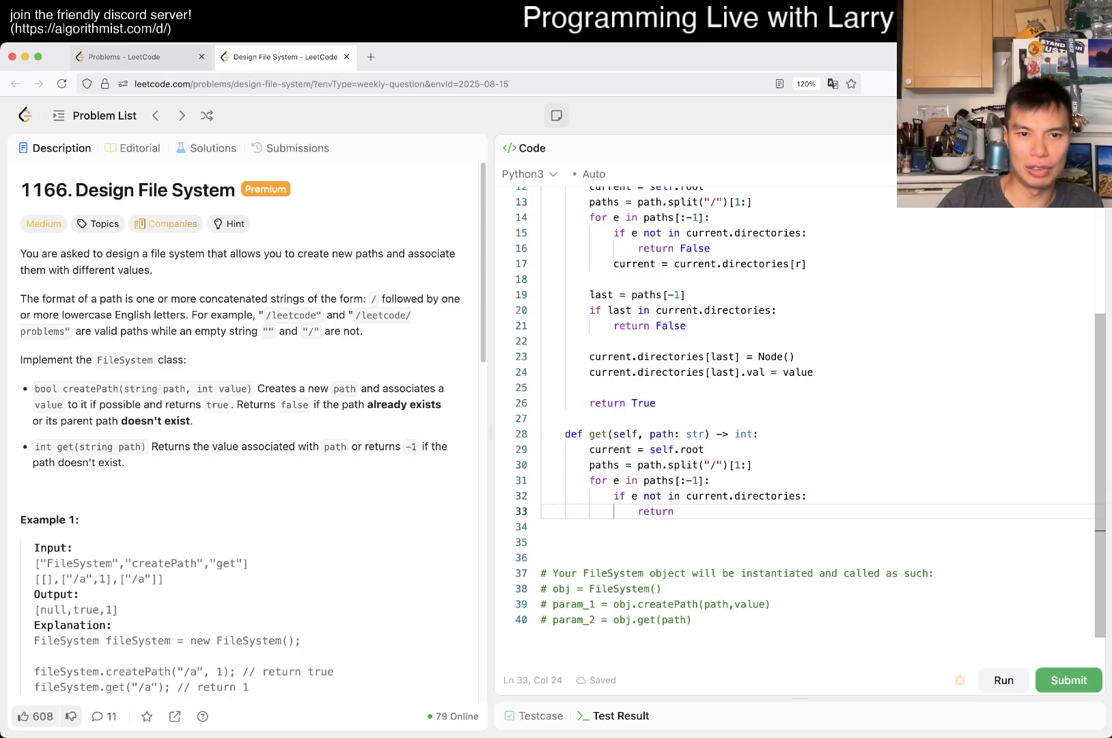
pyautogui.write('-1')
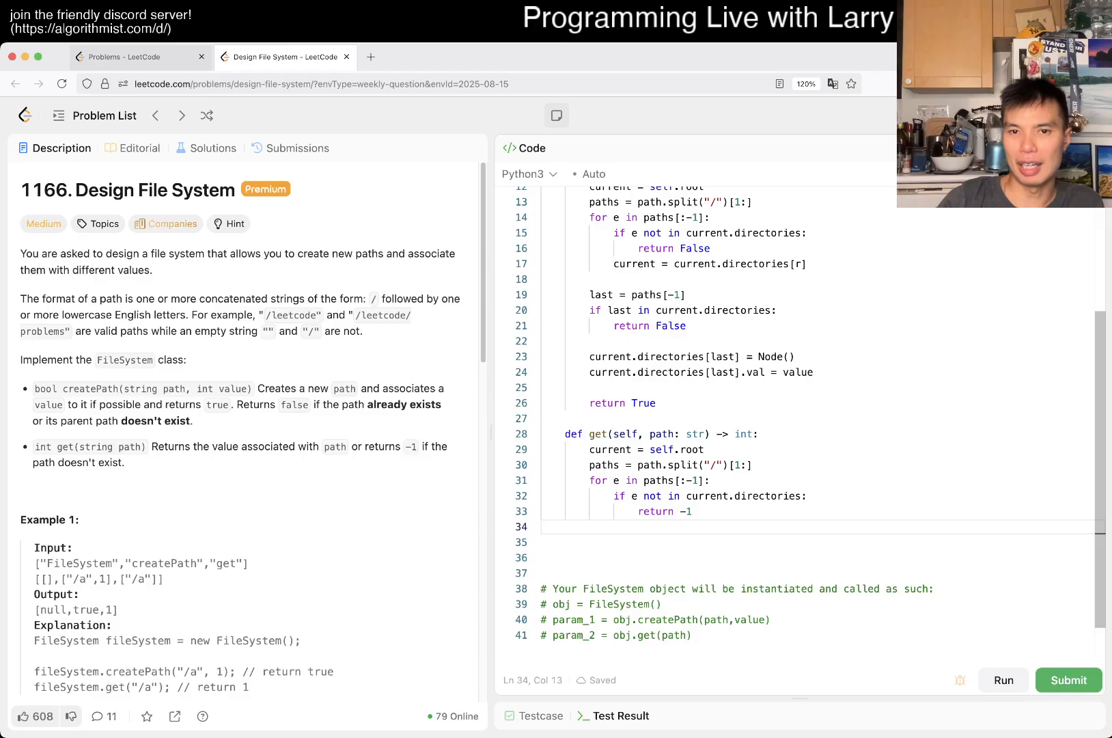
pyautogui.write('current =c urent')
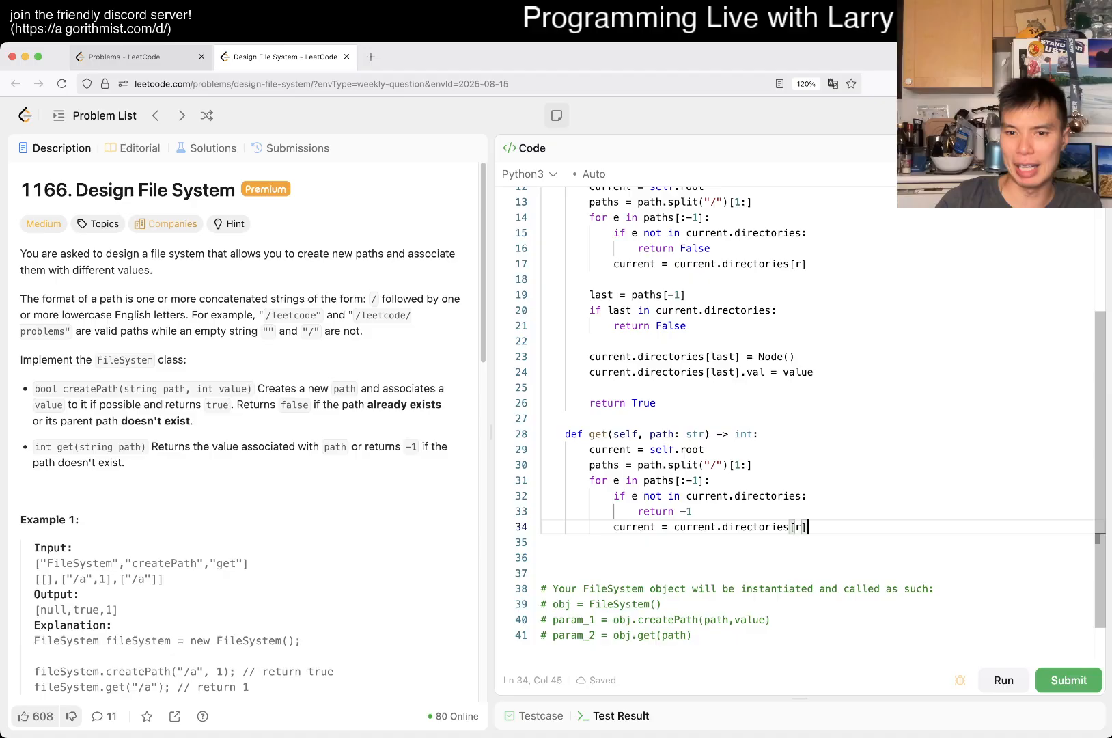
pyautogui.write('e')
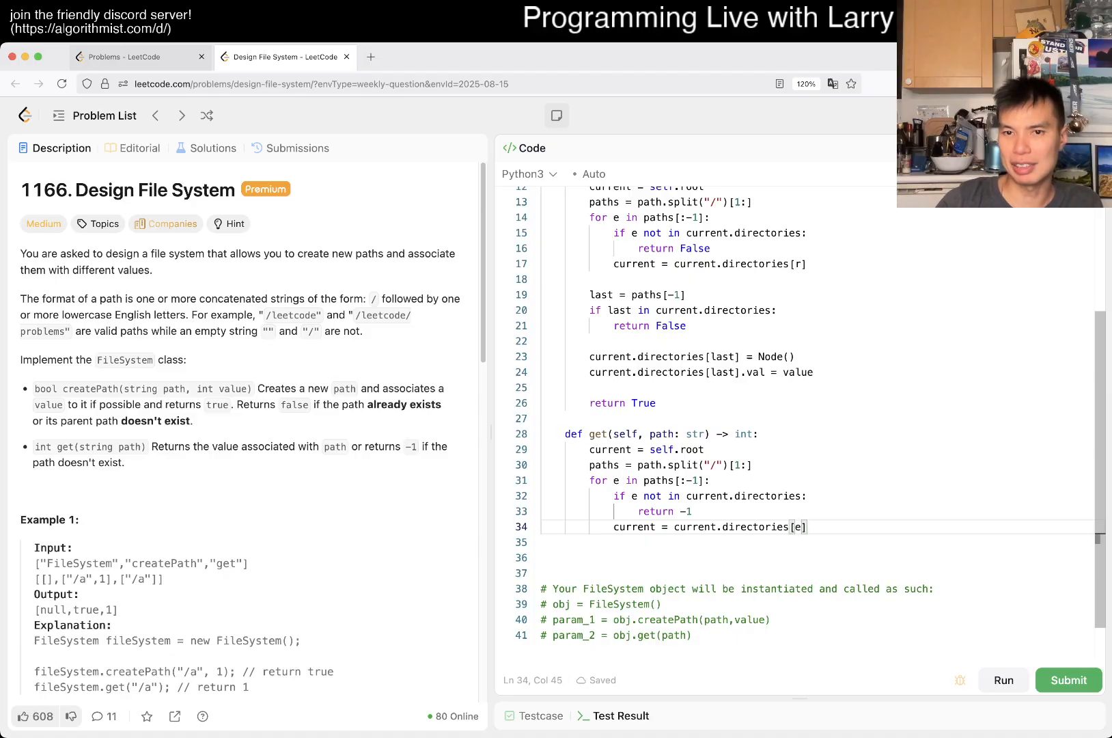
pyautogui.click(799, 263)
pyautogui.write('return current')
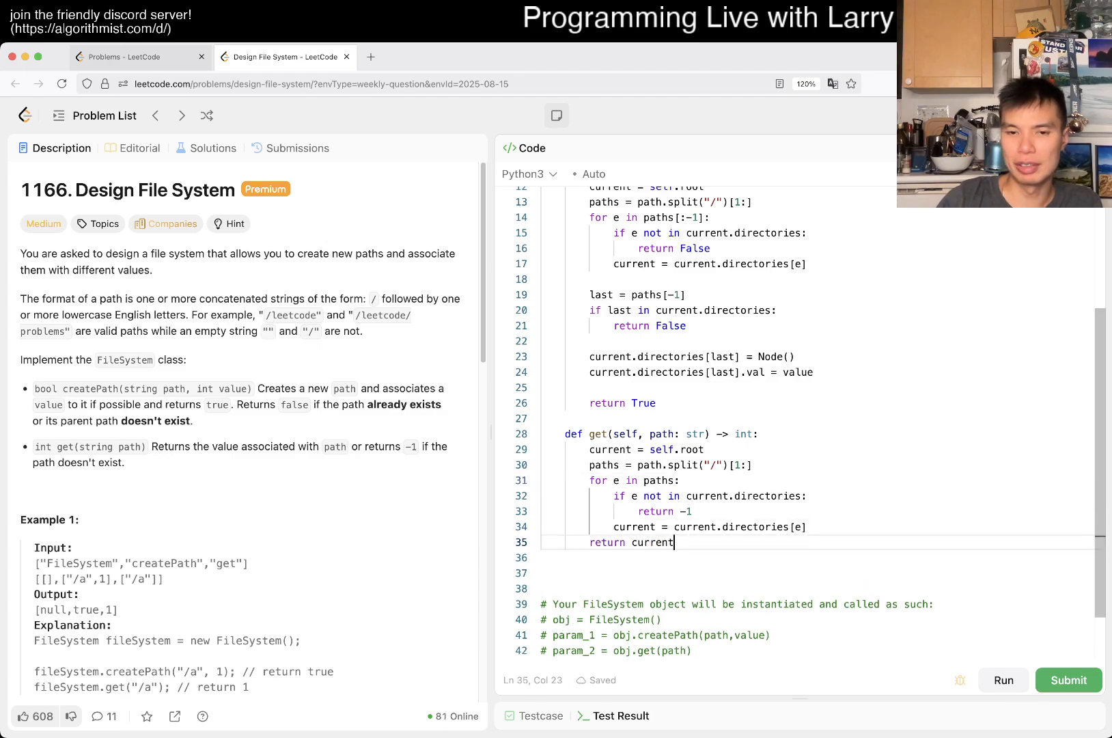
pyautogui.write('.val')
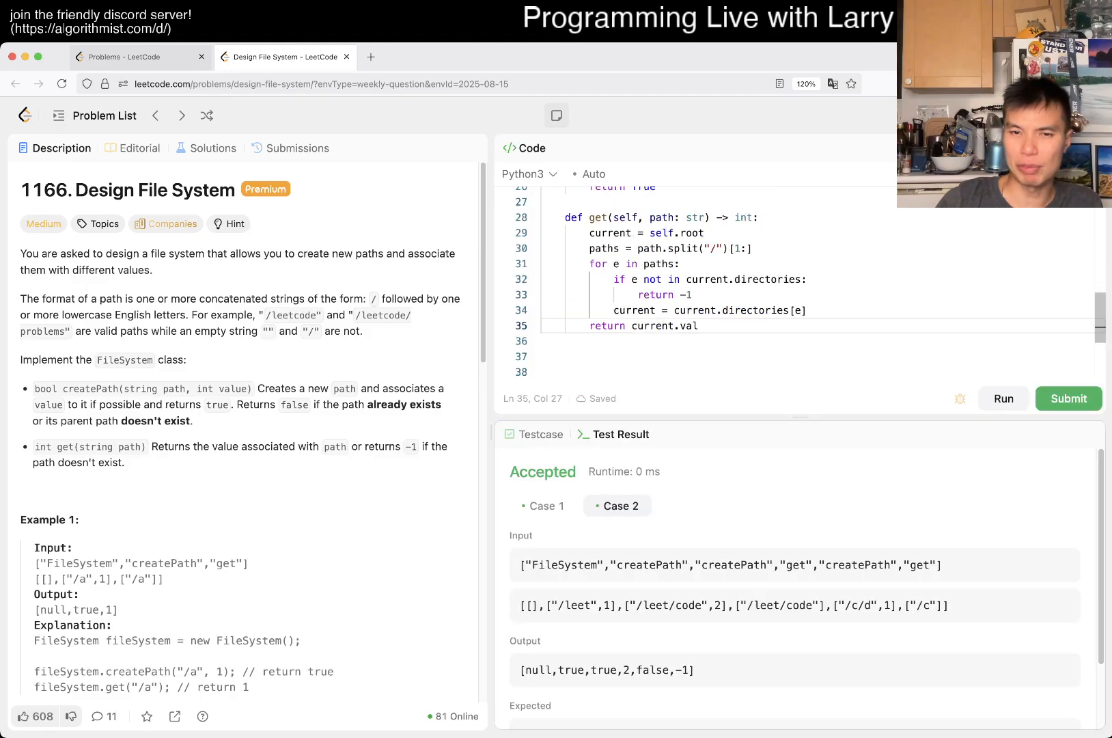
# Submit the solution once the example tests show Accepted
pyautogui.click(1068, 398)
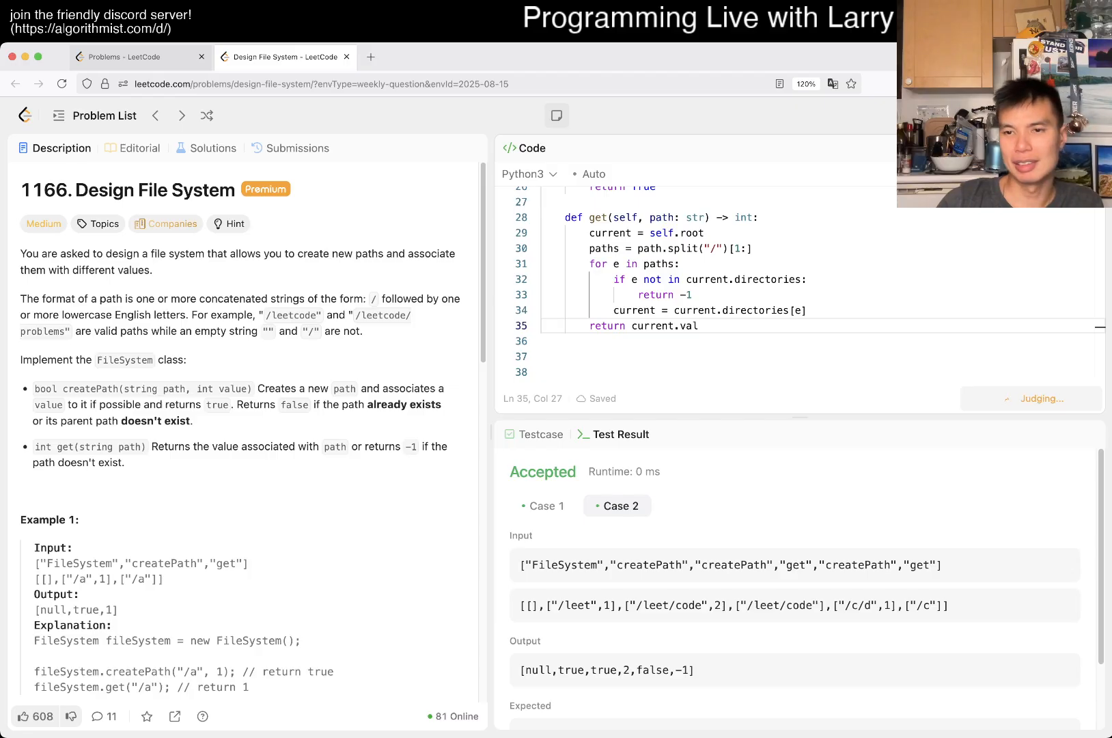
pyautogui.click(1068, 398)
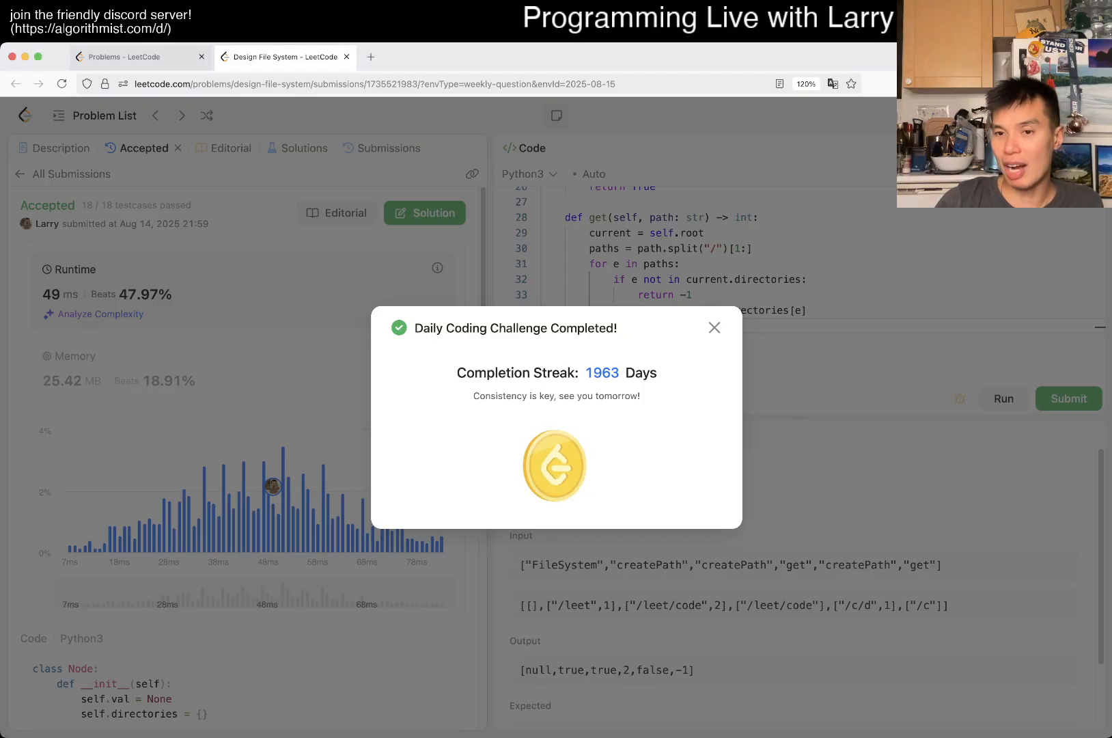
# Close the Daily Coding Challenge popup and go back to the Description tab
pyautogui.click(715, 327)
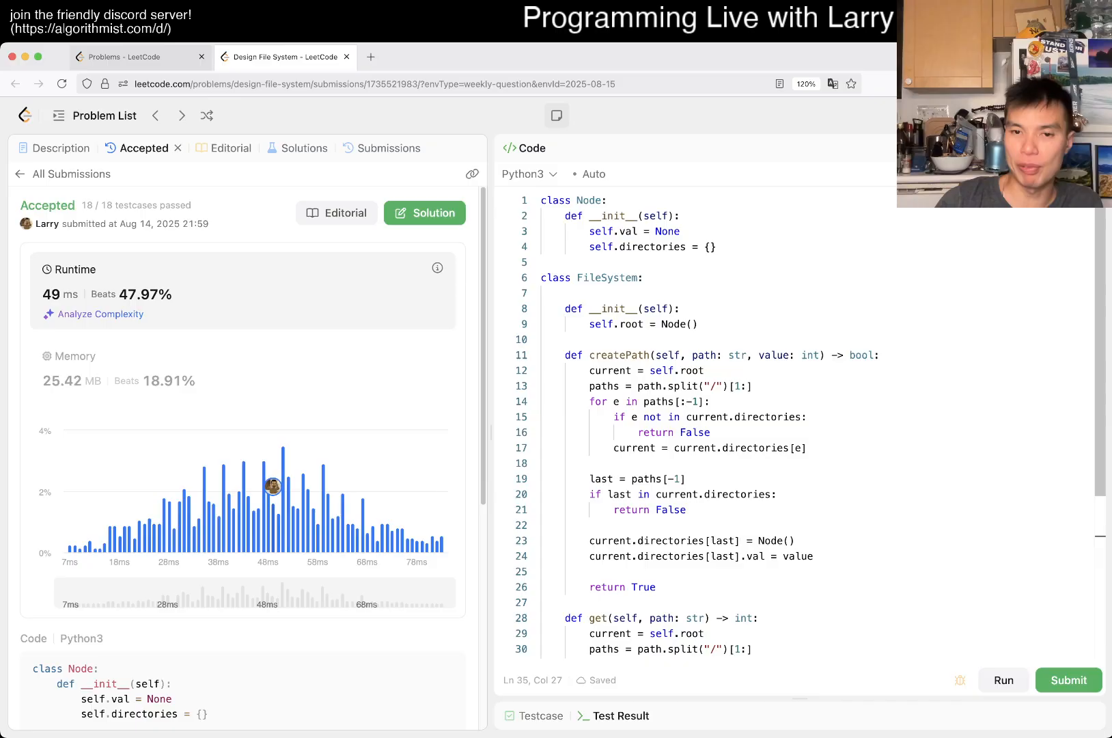
pyautogui.scroll(-3)
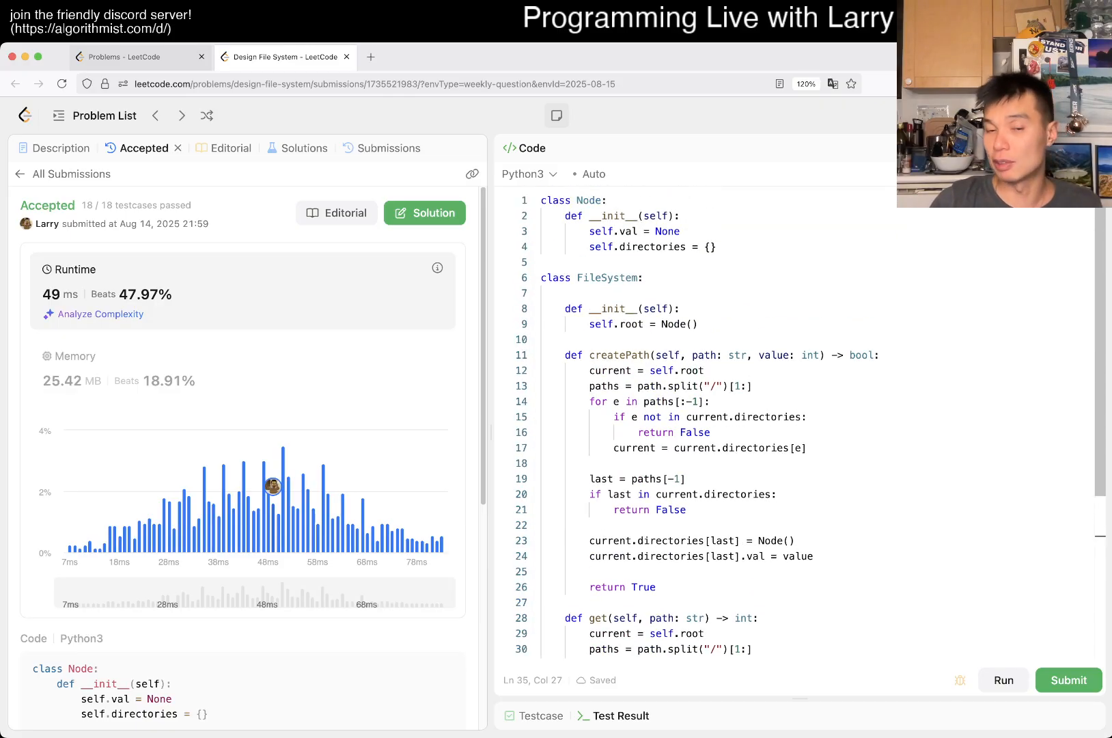
pyautogui.click(62, 147)
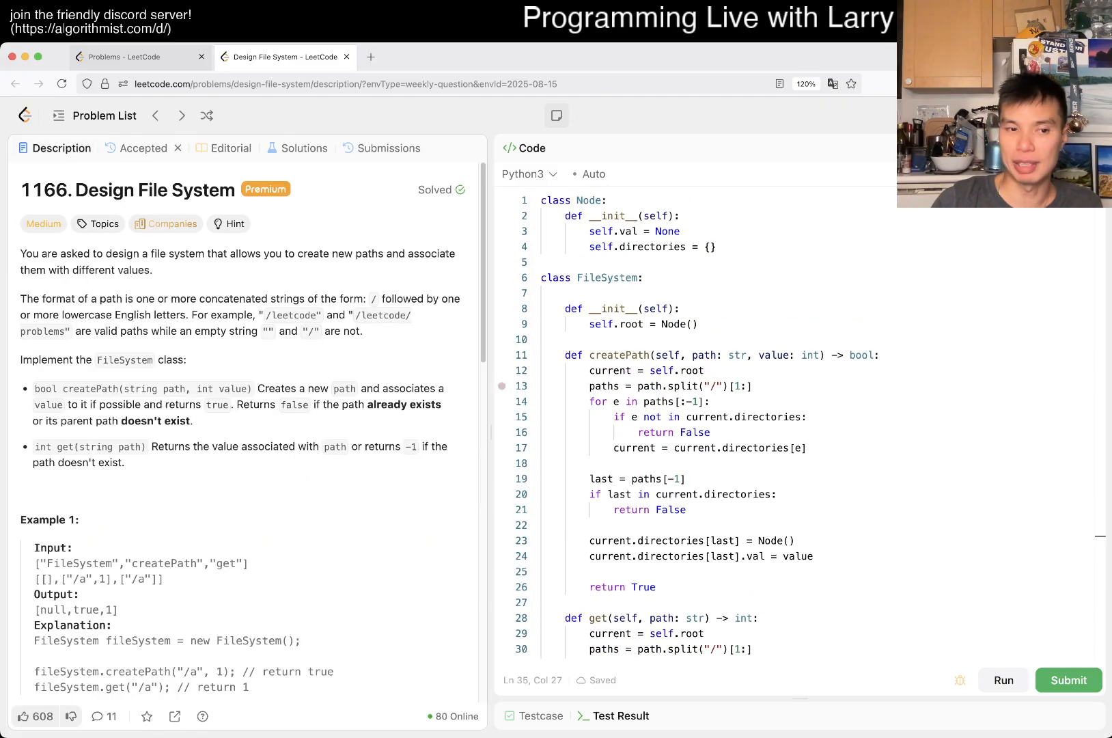